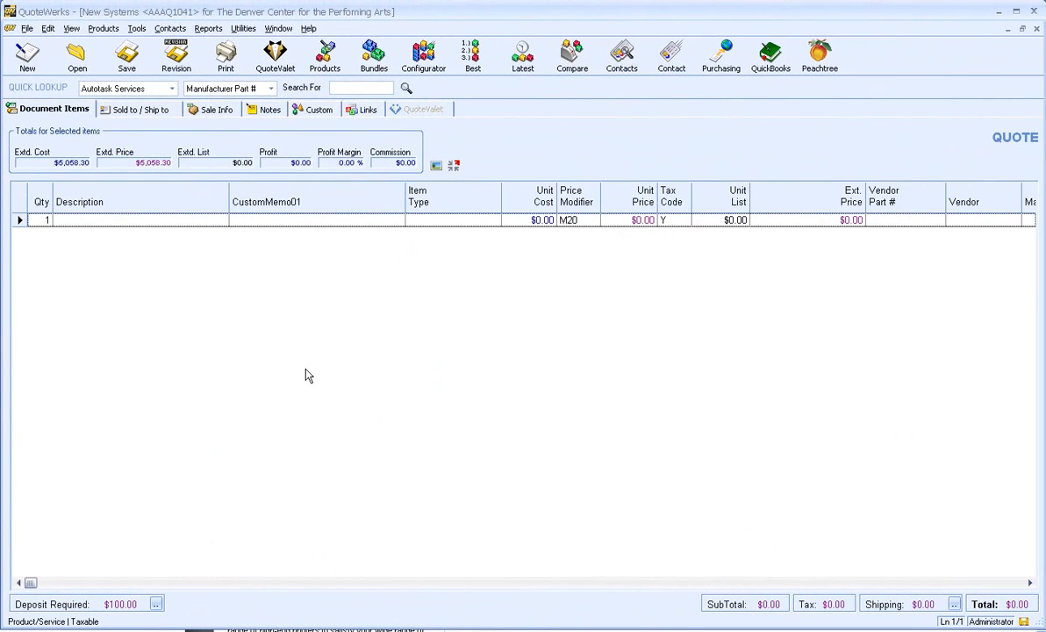
mouse_move(137, 29)
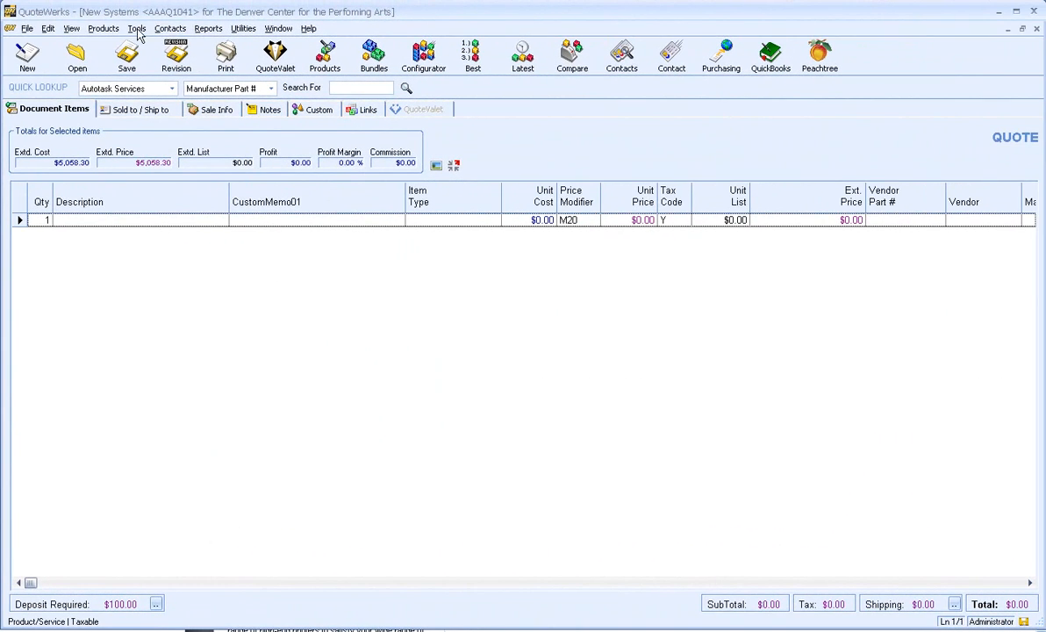
- Open the Quote Importer from the Tools menu and show its Dell Importer options
click(136, 28)
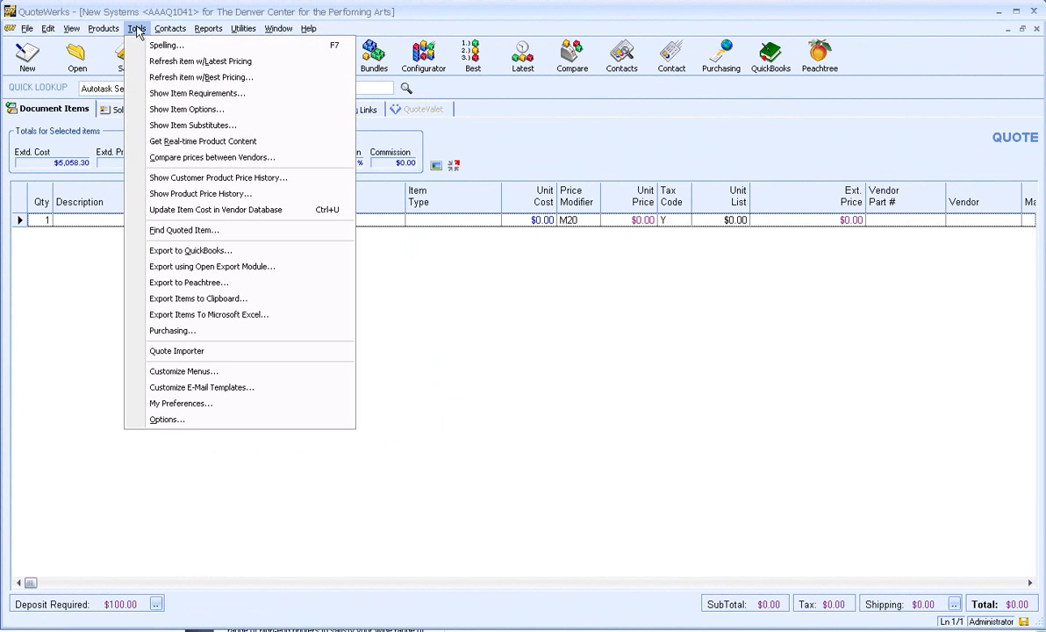
mouse_move(209, 314)
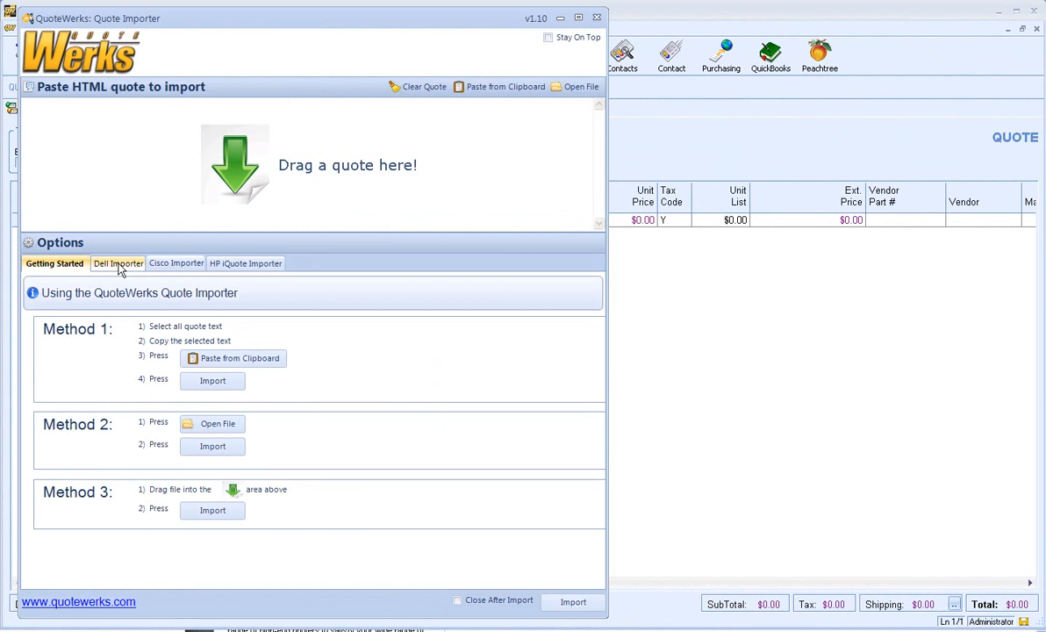
click(115, 263)
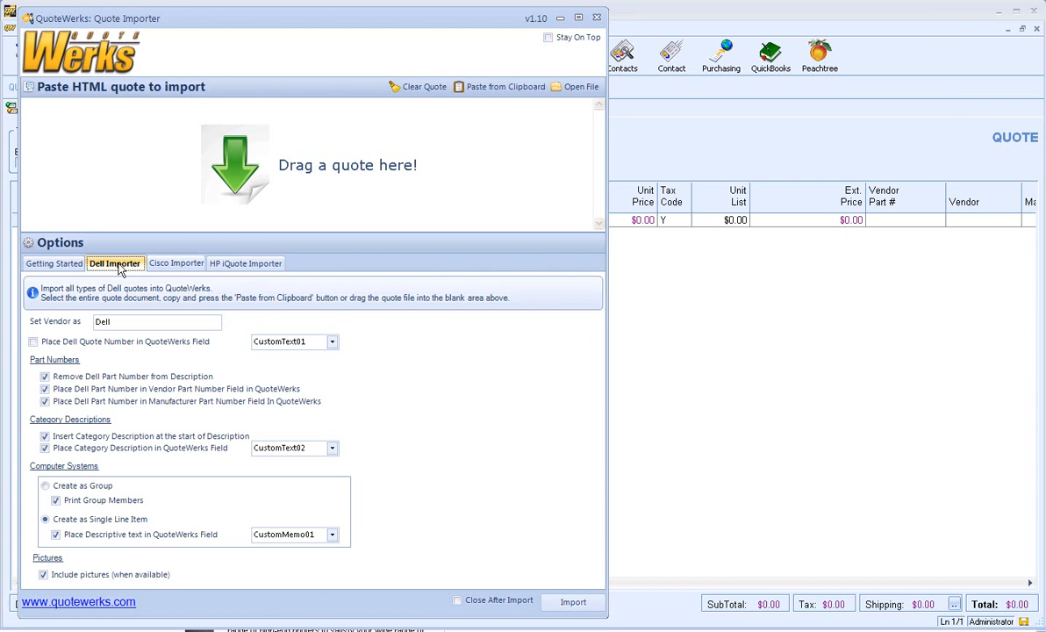
mouse_move(139, 296)
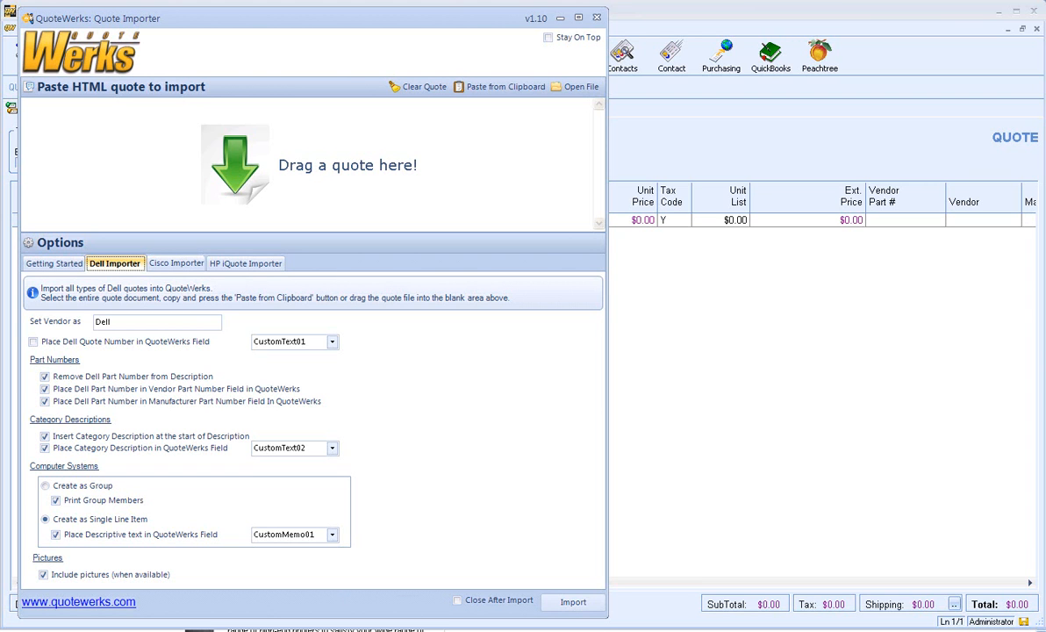
- Open Basic e-Quote.htm from the Dell folder in Firefox and scroll through the quote
click(574, 86)
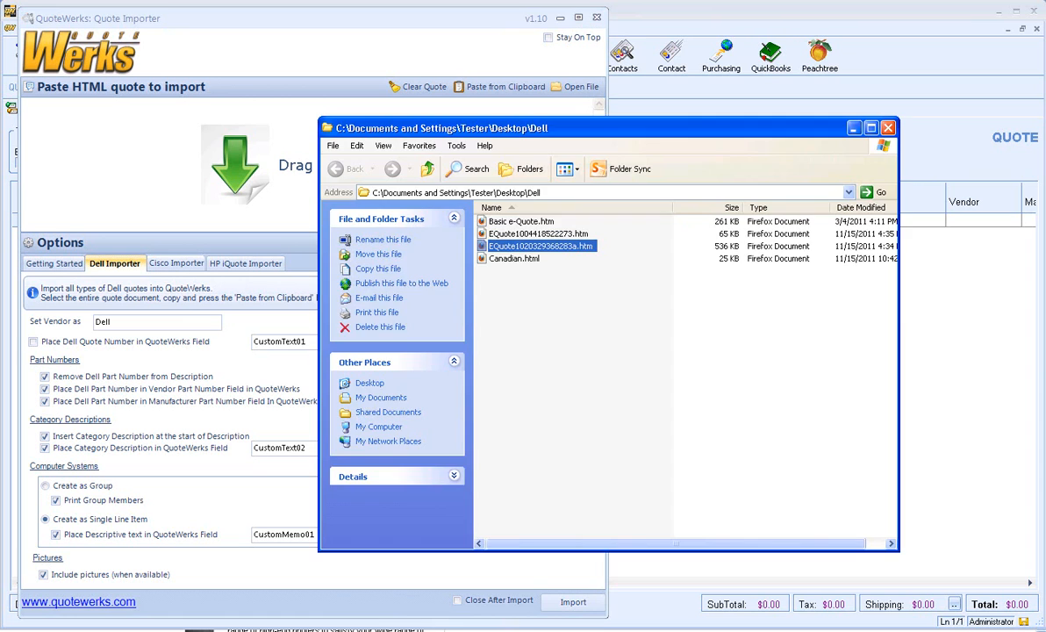
double_click(521, 221)
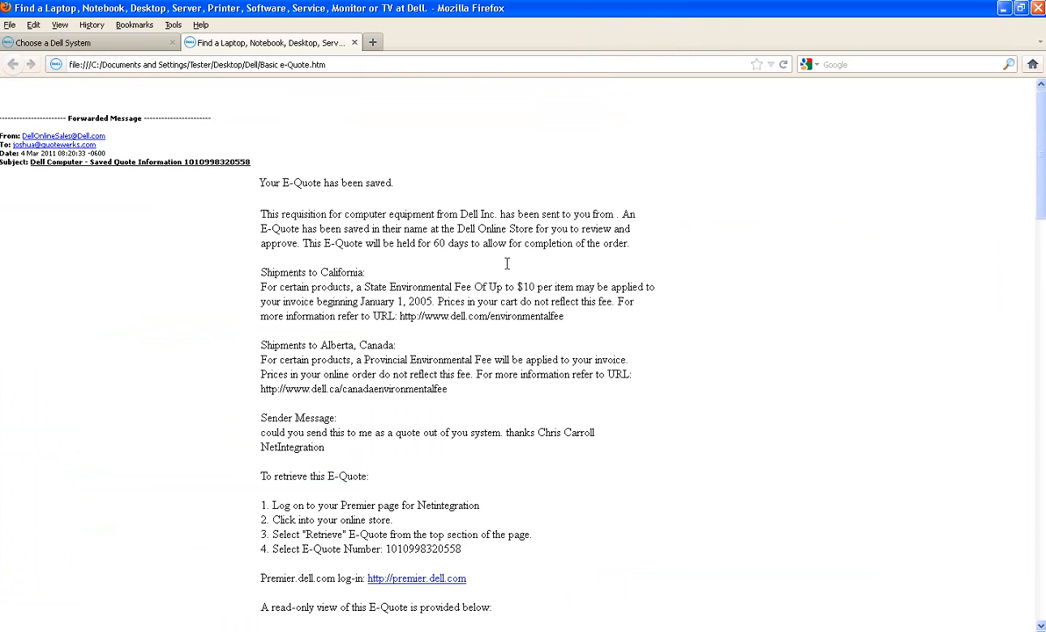
scroll(down, 3)
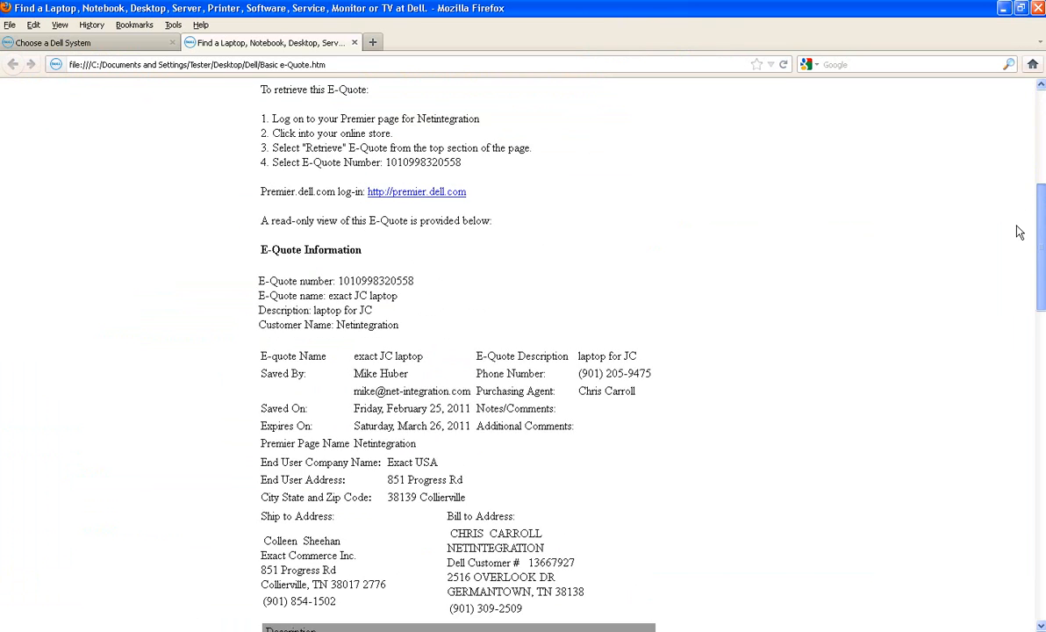
scroll(down, 3)
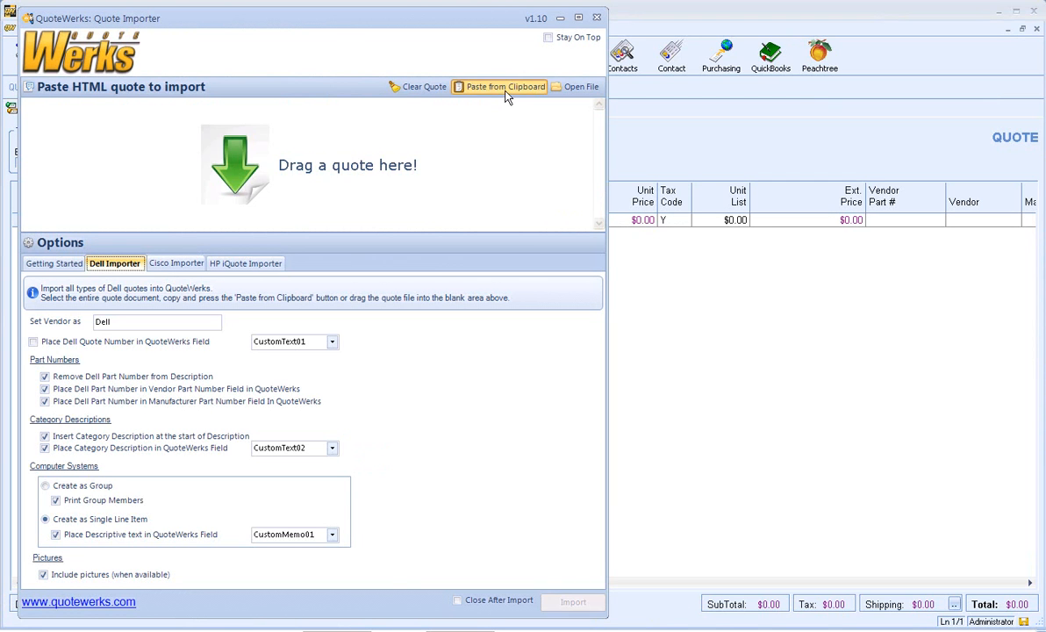
- Paste the Dell e-Quote, choose Create as Group, and import the Latitude E4310 system
click(500, 86)
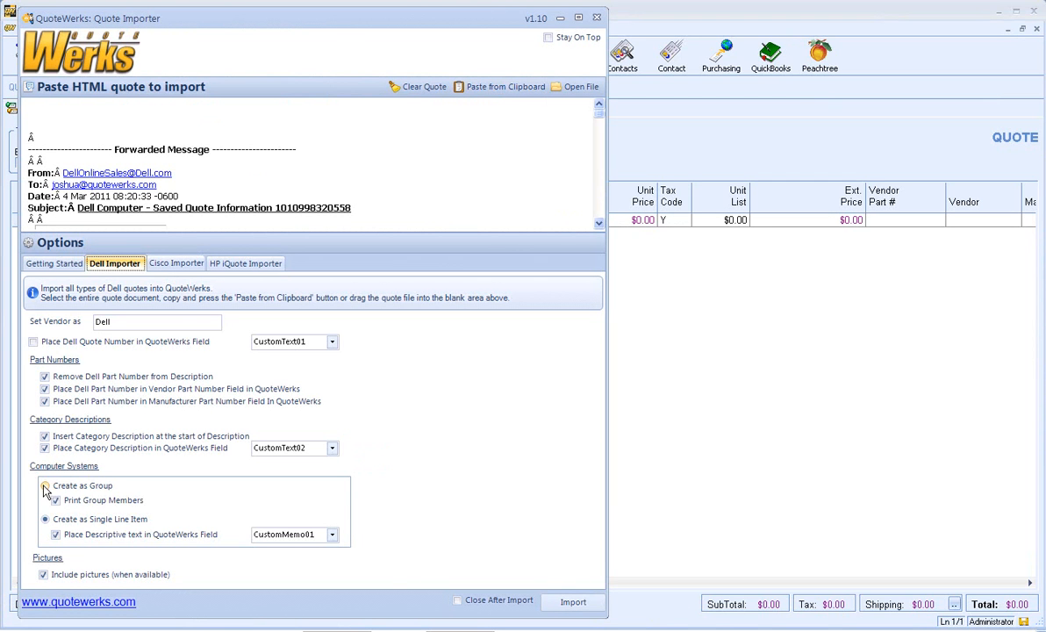
click(46, 485)
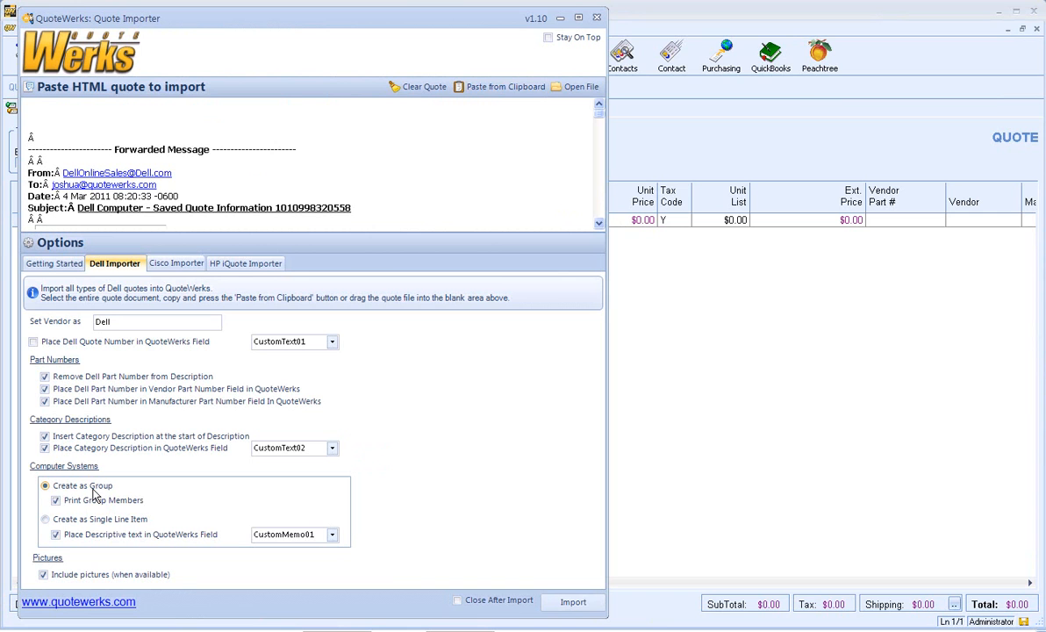
mouse_move(125, 494)
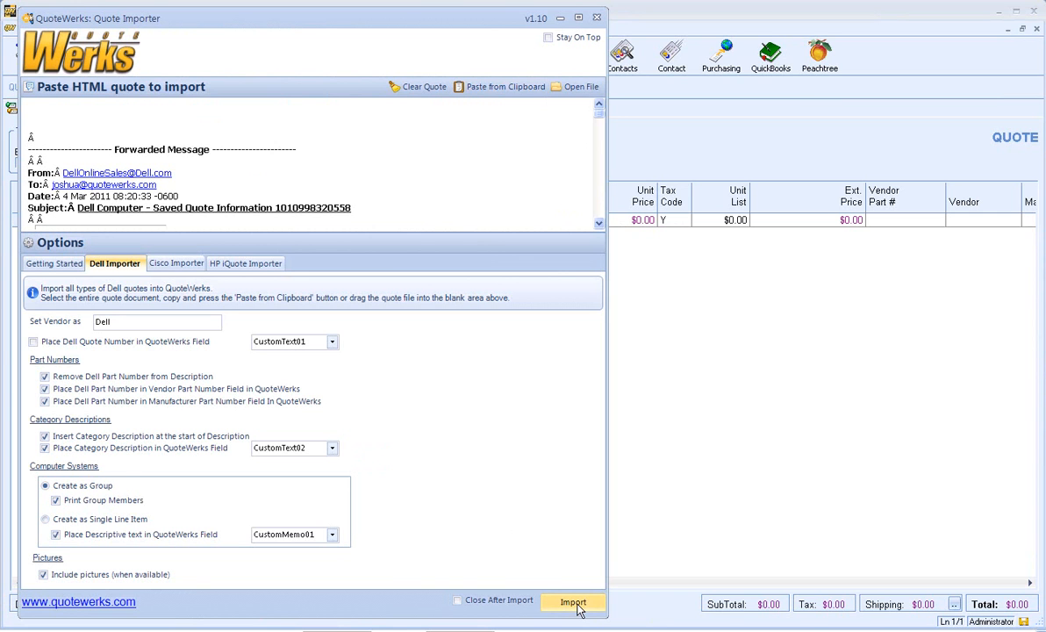
click(573, 602)
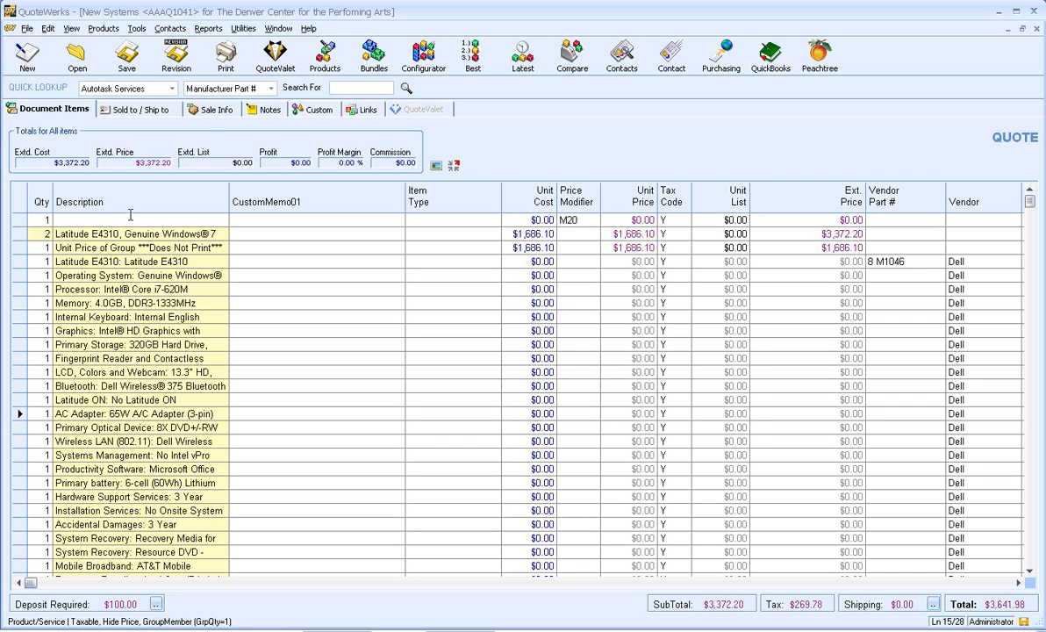
click(225, 54)
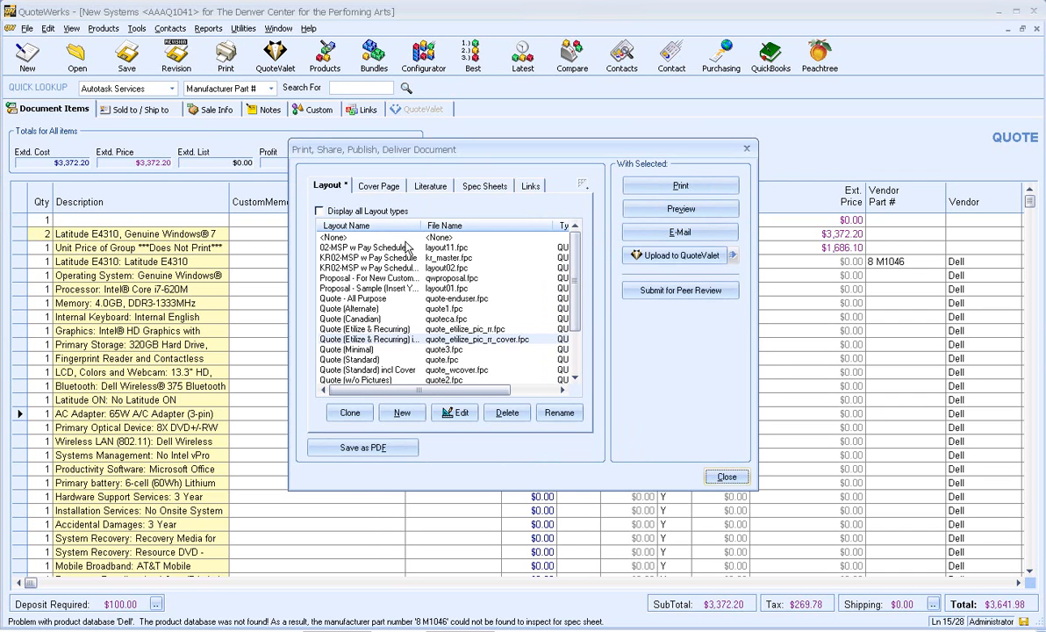
click(680, 209)
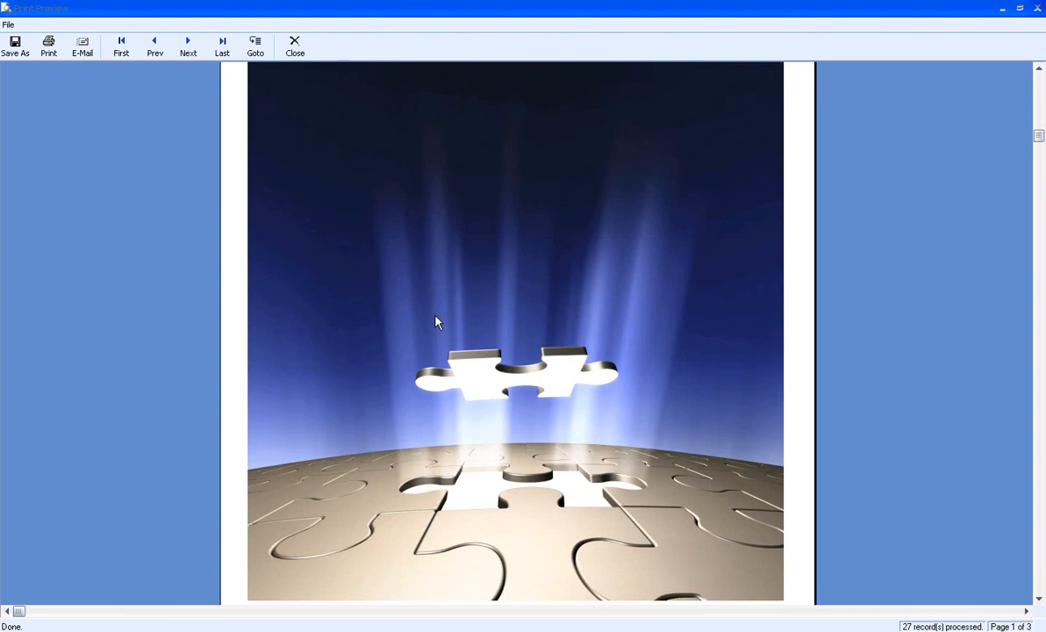
click(188, 45)
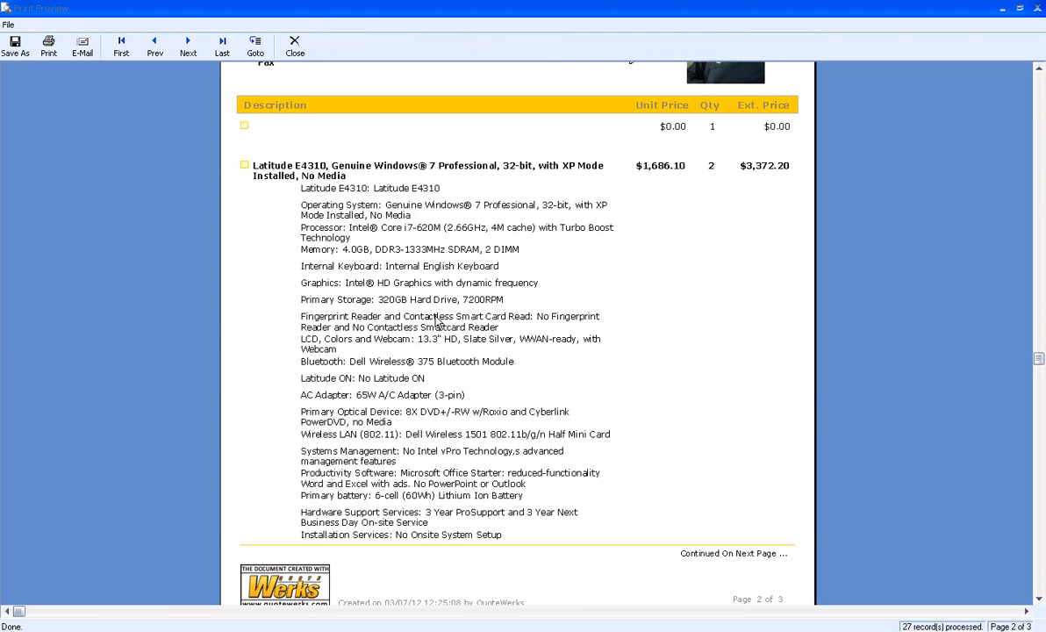
mouse_move(406, 173)
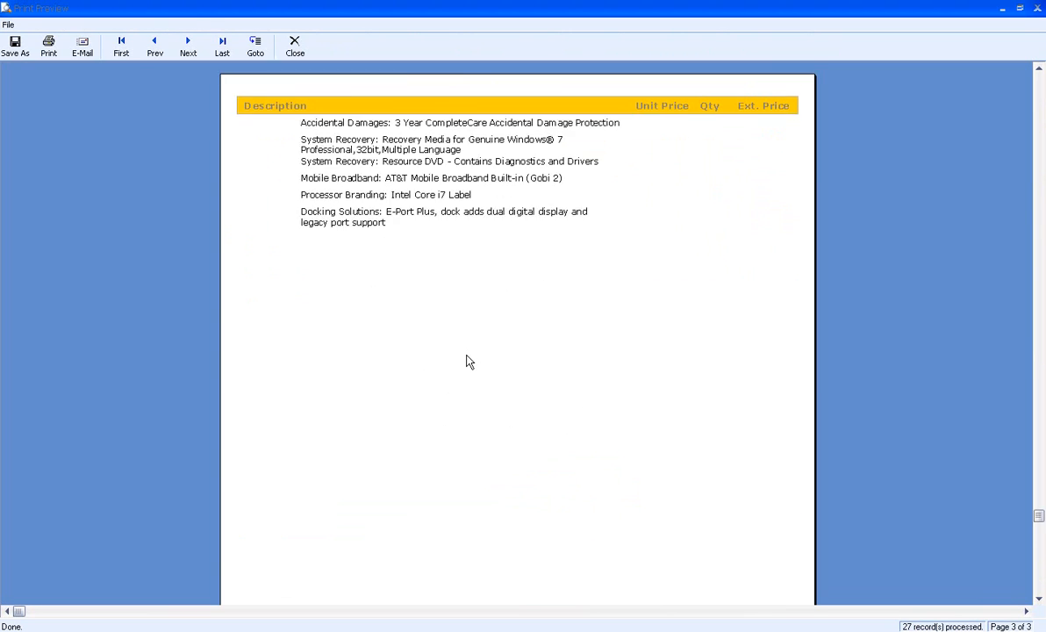
click(154, 44)
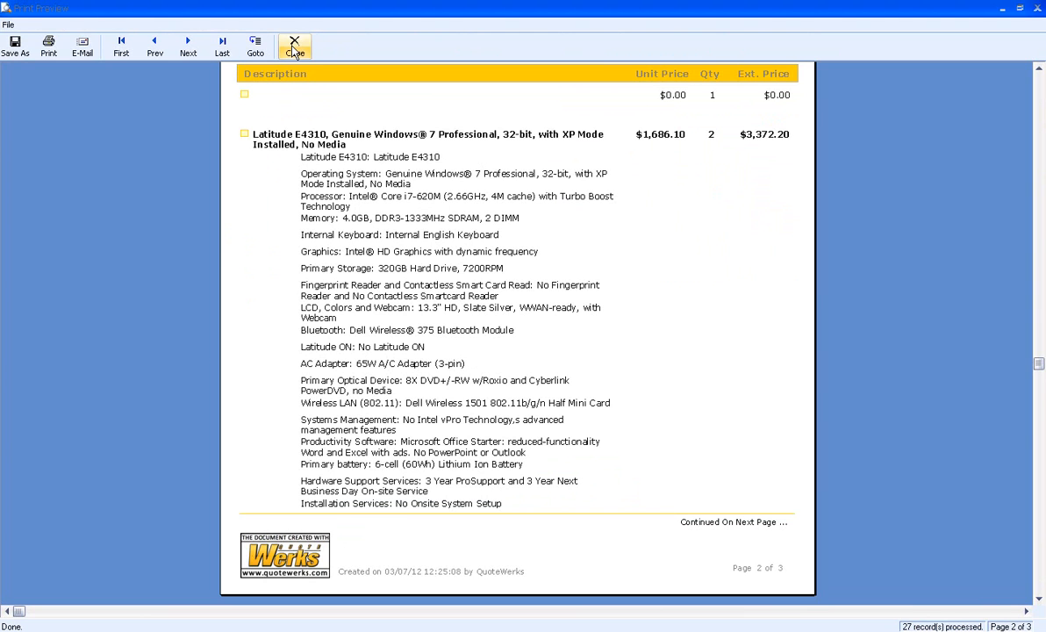
click(295, 46)
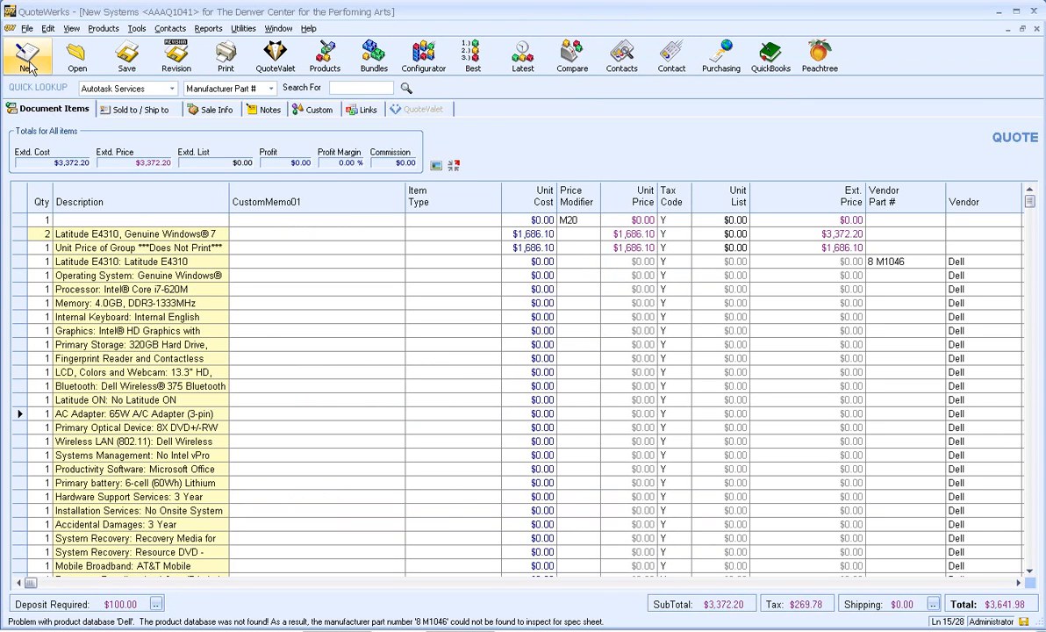
- Start a new quote and open EQuote1004418522273.htm for the OptiPlex 790 in Firefox
click(26, 55)
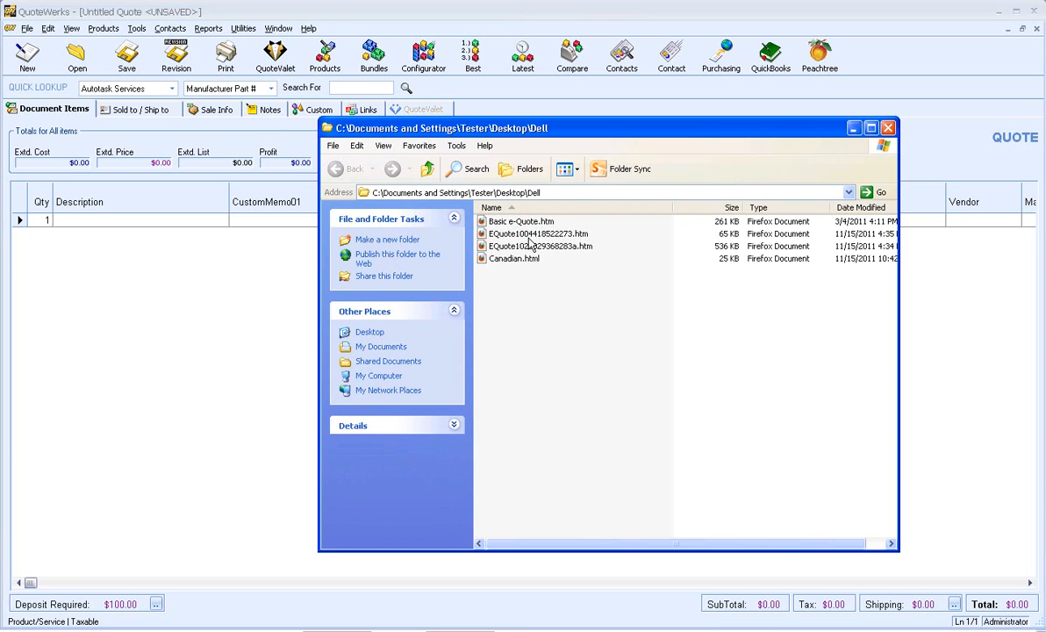
double_click(538, 233)
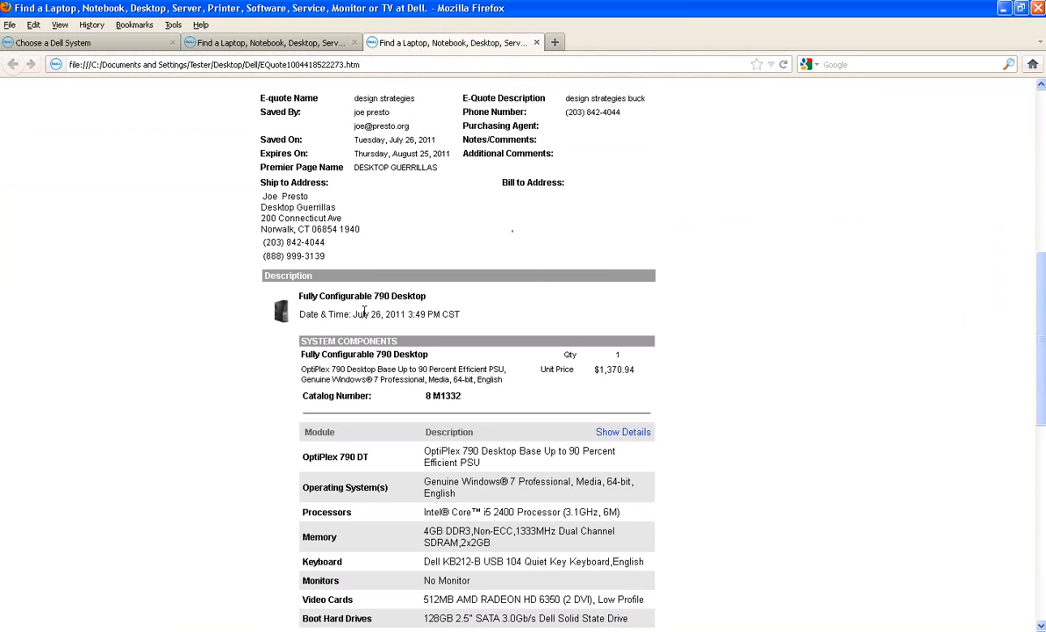
mouse_move(387, 332)
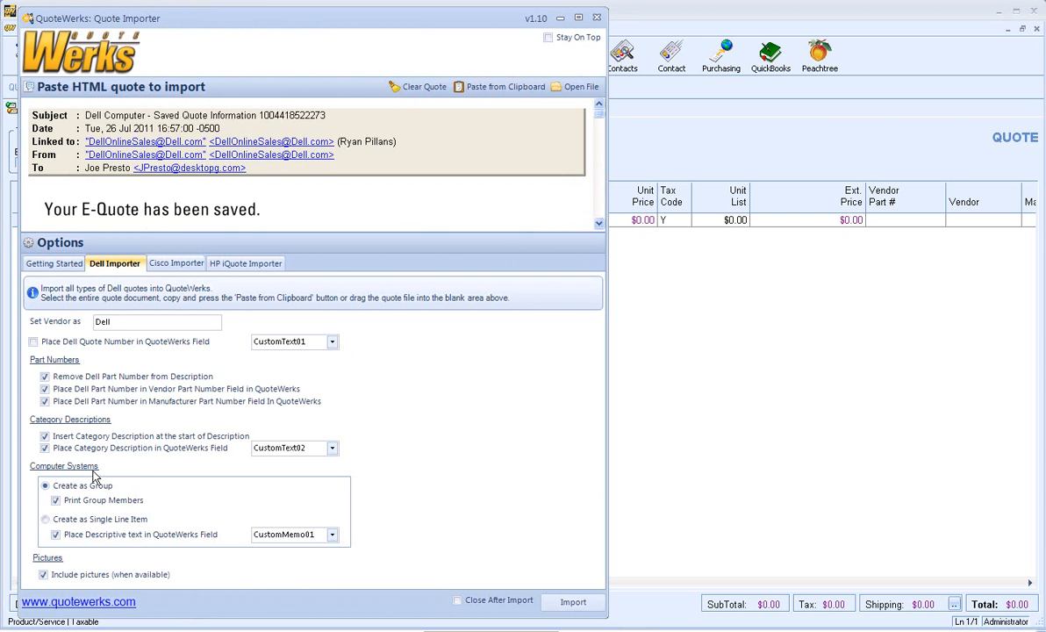
- Choose Create as Single Line Item and import the $1,370.94 OptiPlex 790 Desktop
click(46, 519)
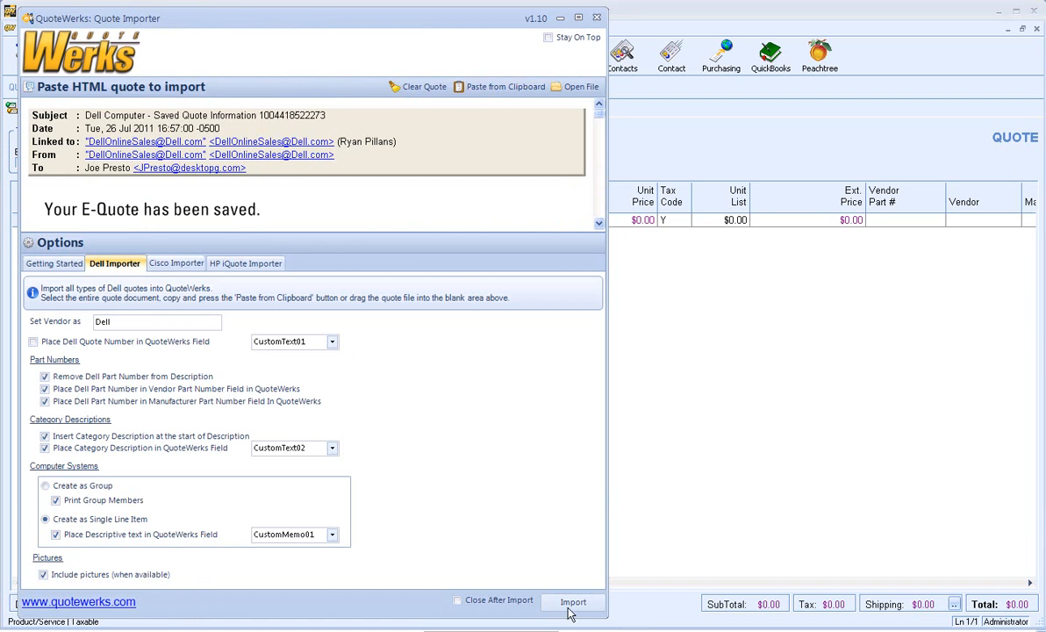
click(573, 602)
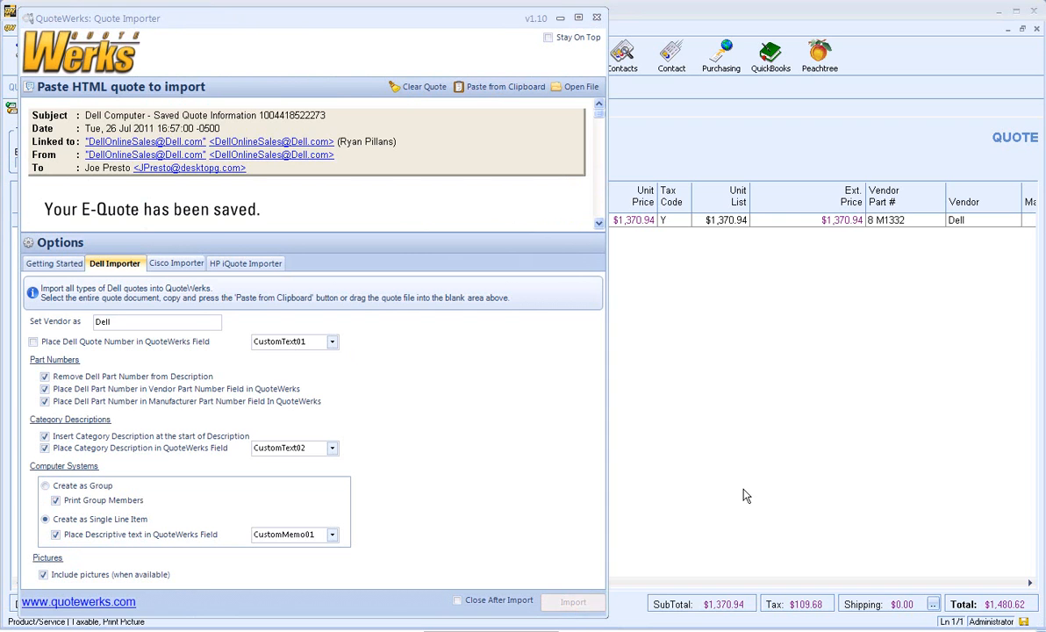
click(573, 602)
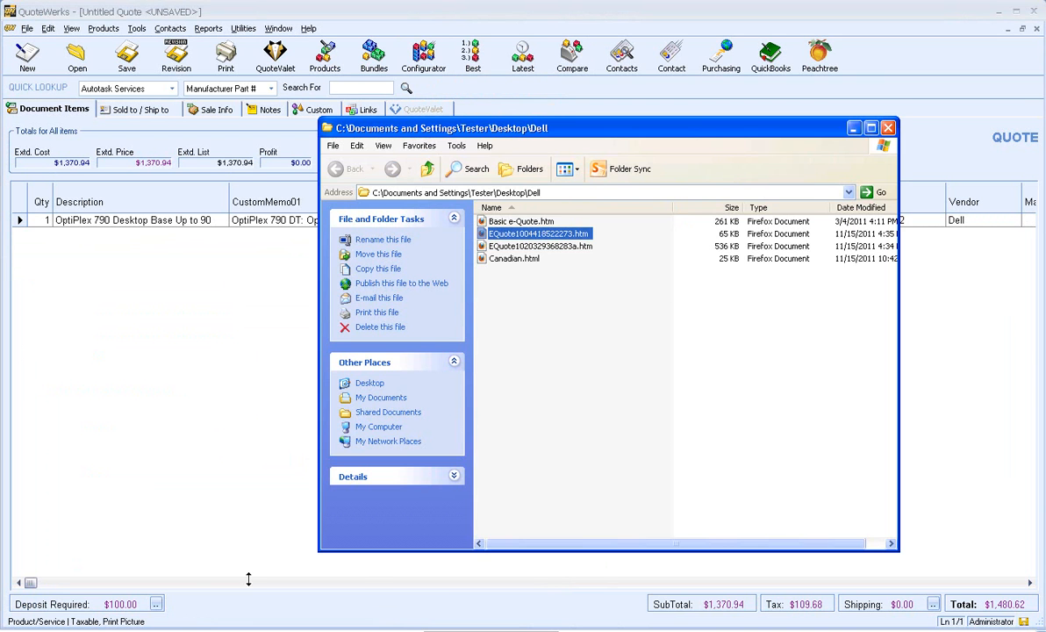
double_click(541, 245)
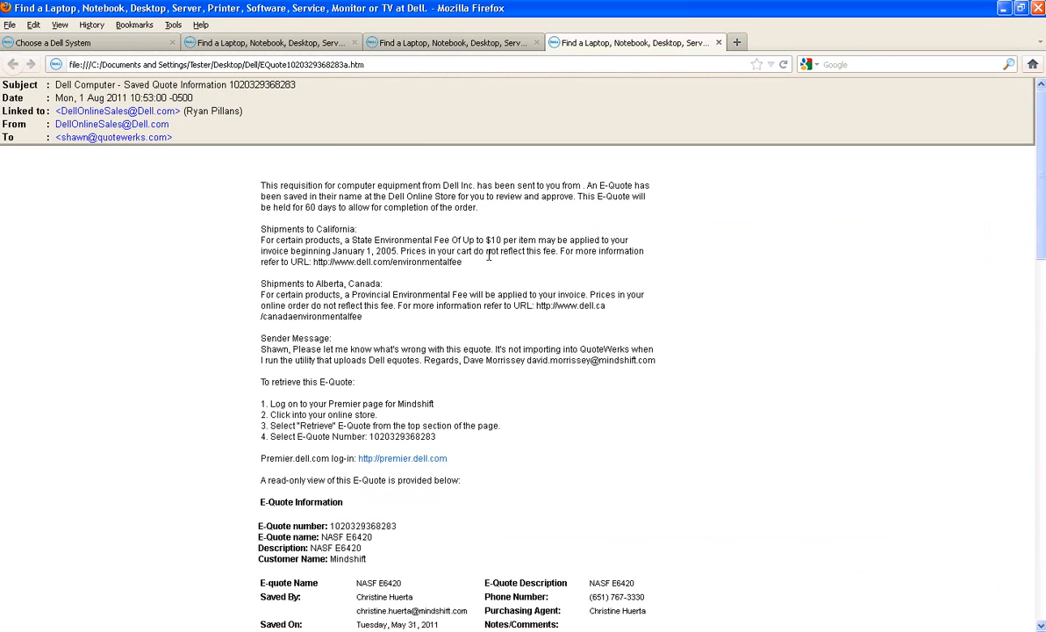
scroll(down, 3)
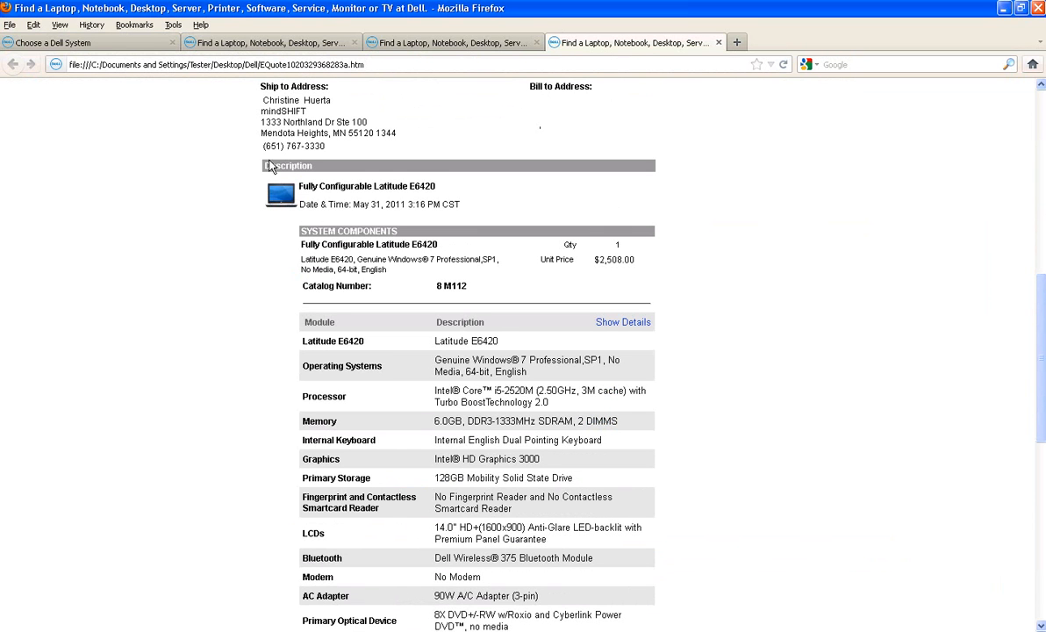
key(ctrl+a)
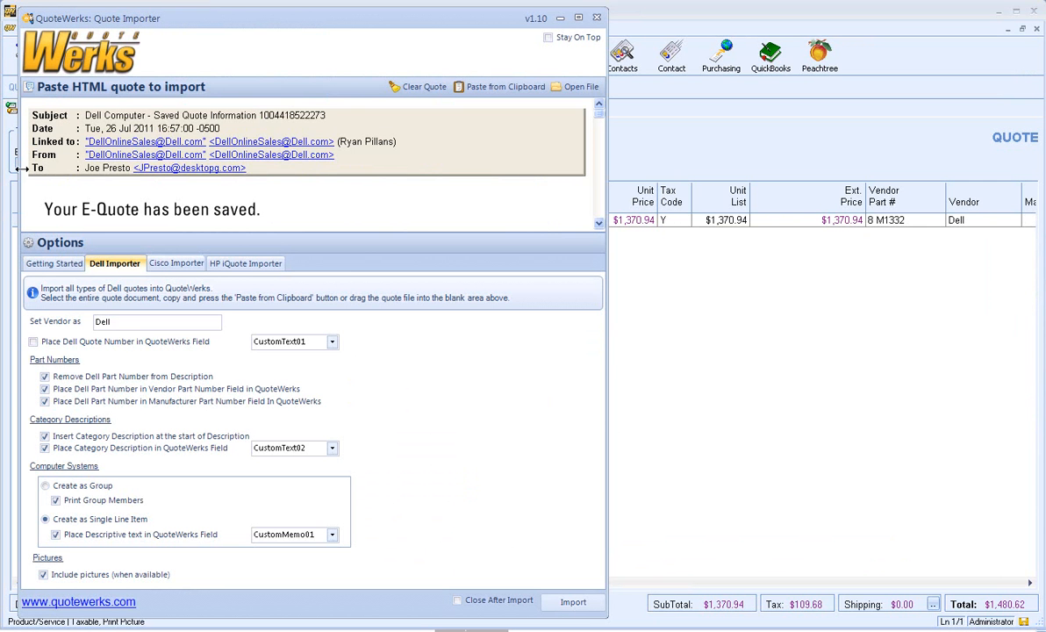
- Paste the Latitude E6420 quote and import it as a second $2,508.00 line item
click(499, 86)
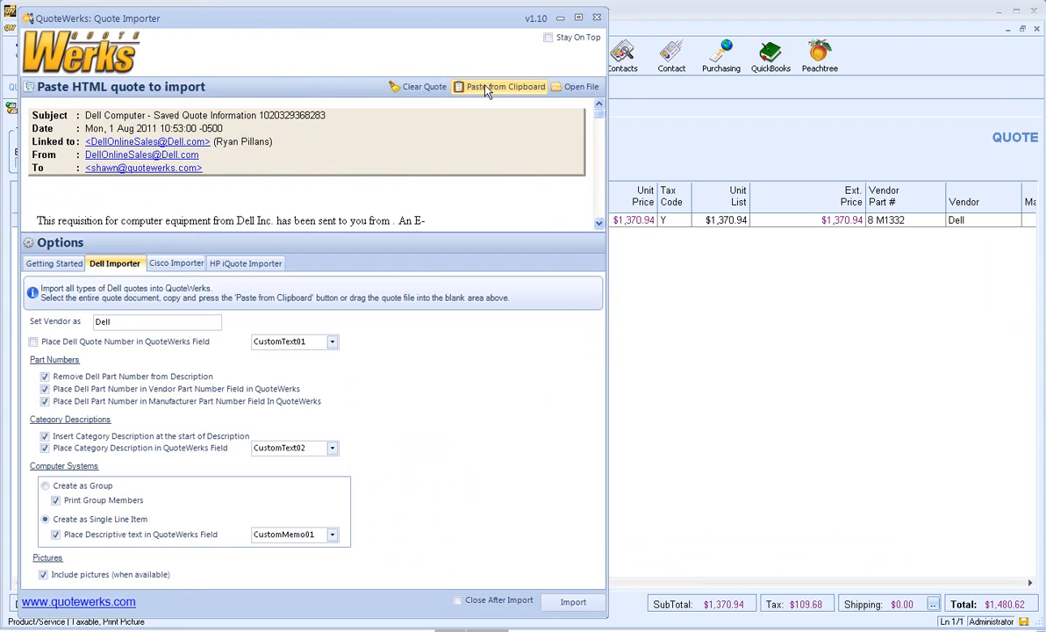
mouse_move(277, 178)
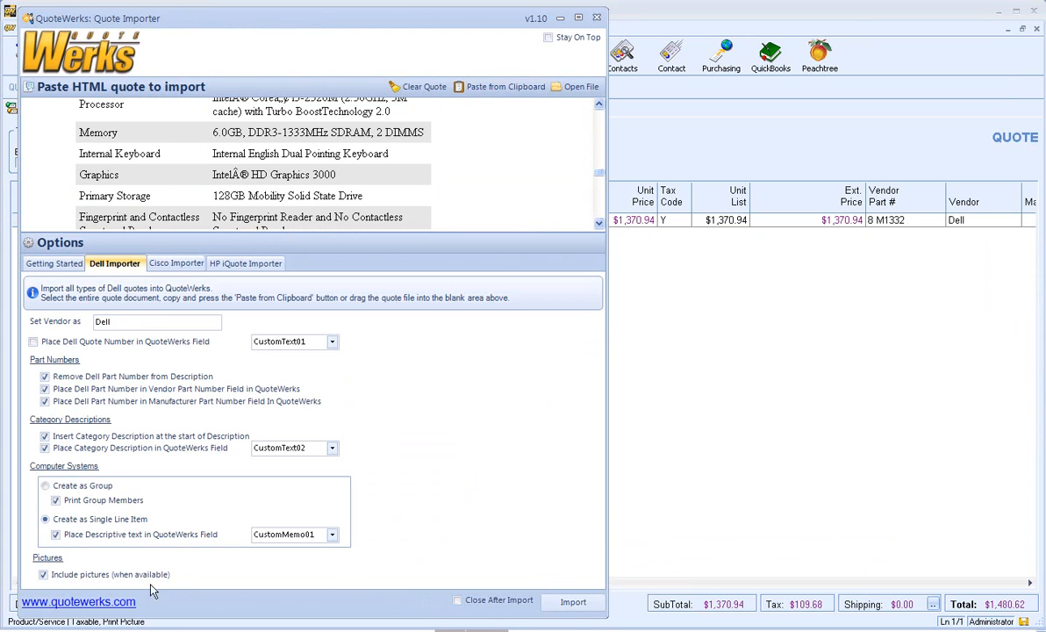
click(573, 602)
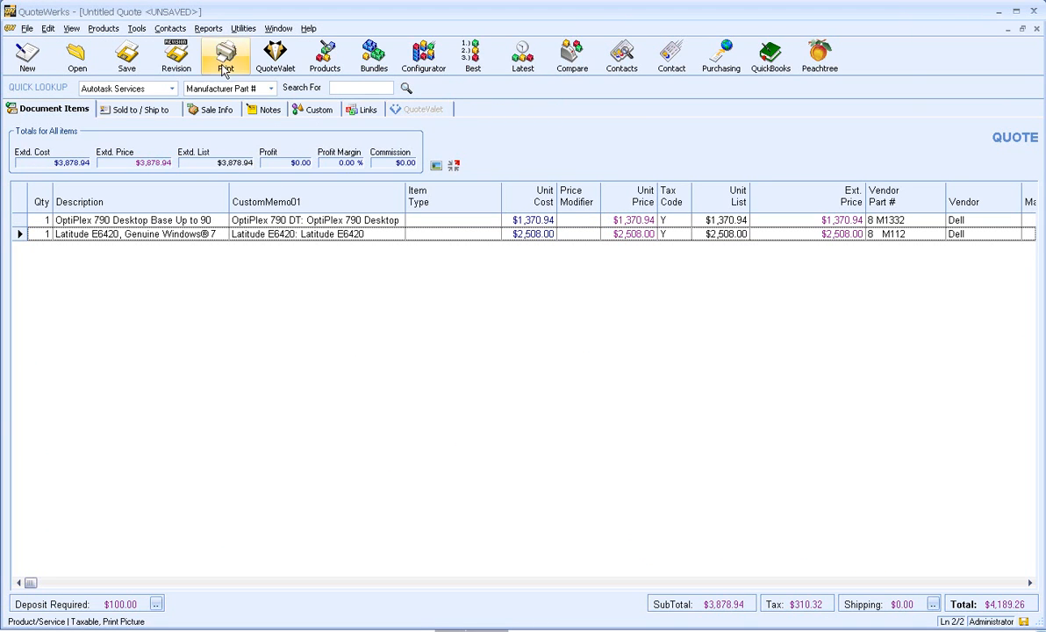
- Preview the quote in the Proposal layout, page through both pages, and close the preview
click(226, 55)
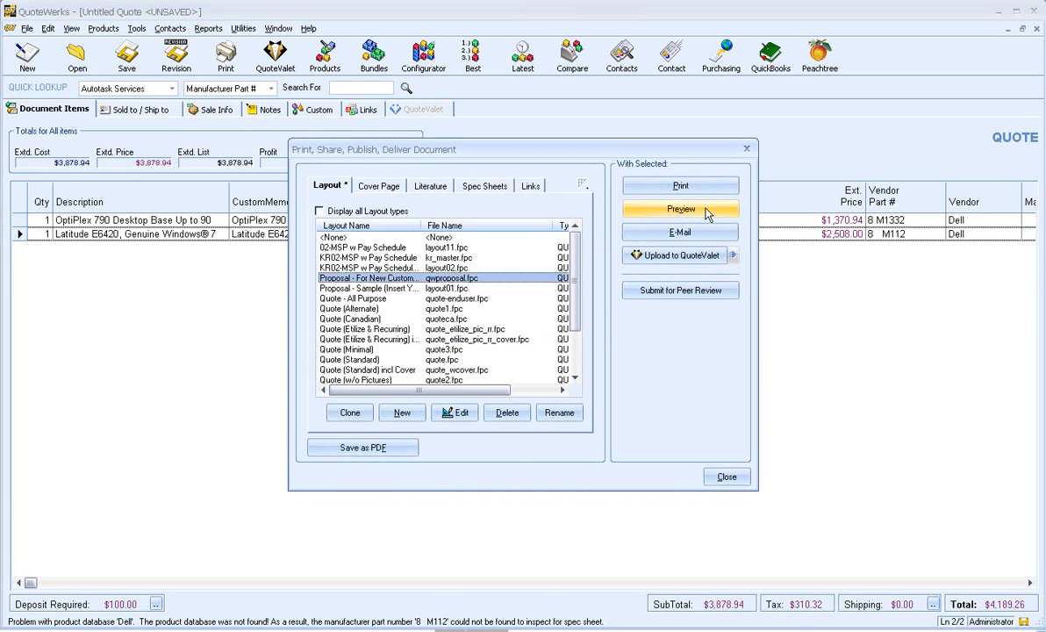
click(680, 209)
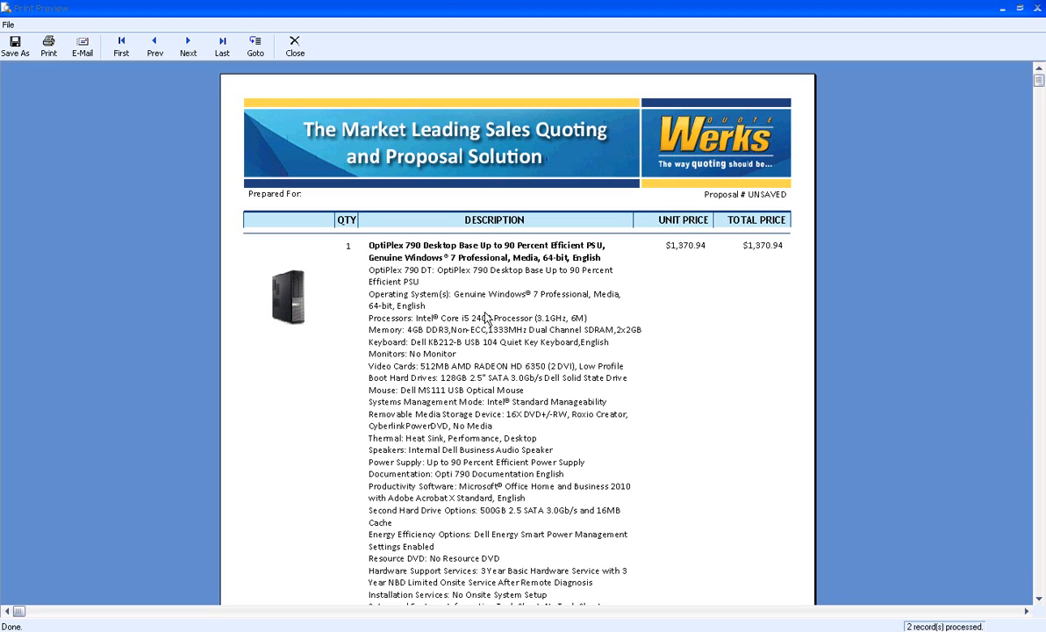
mouse_move(340, 284)
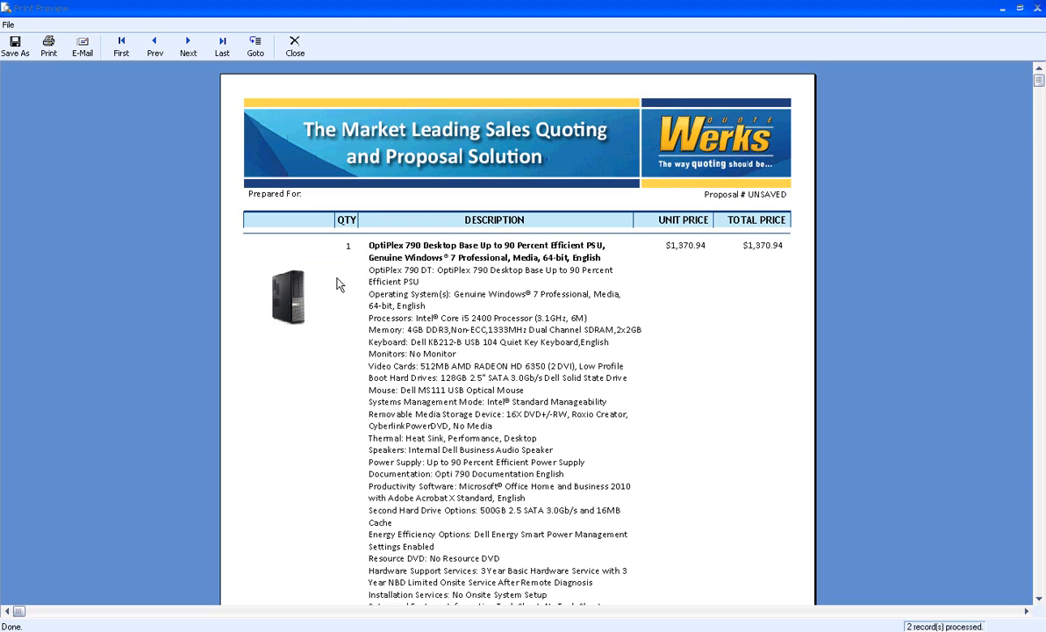
scroll(down, 3)
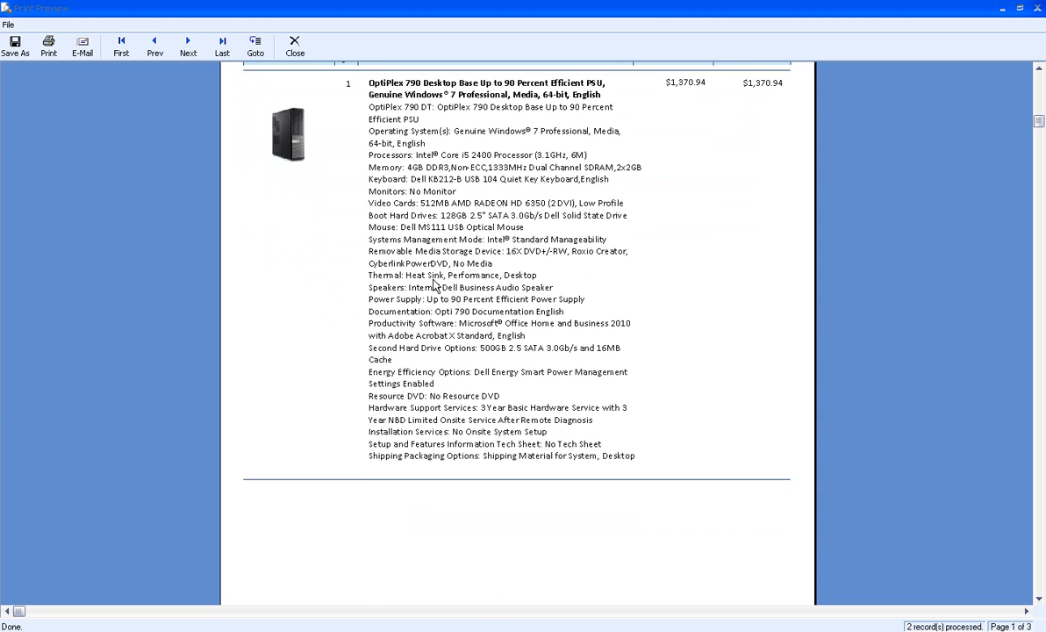
click(187, 46)
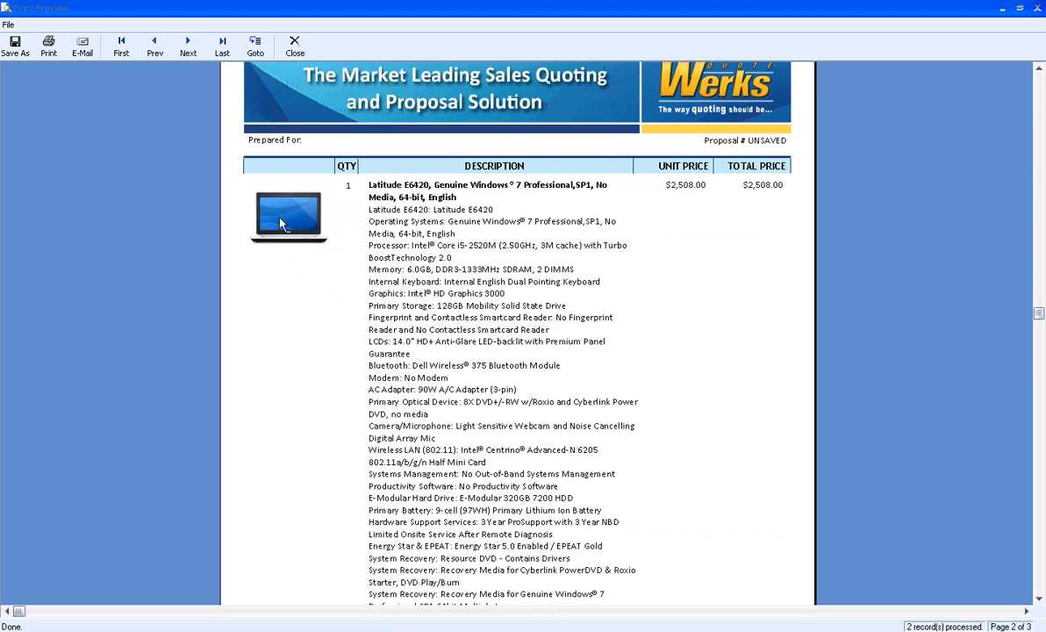
mouse_move(445, 259)
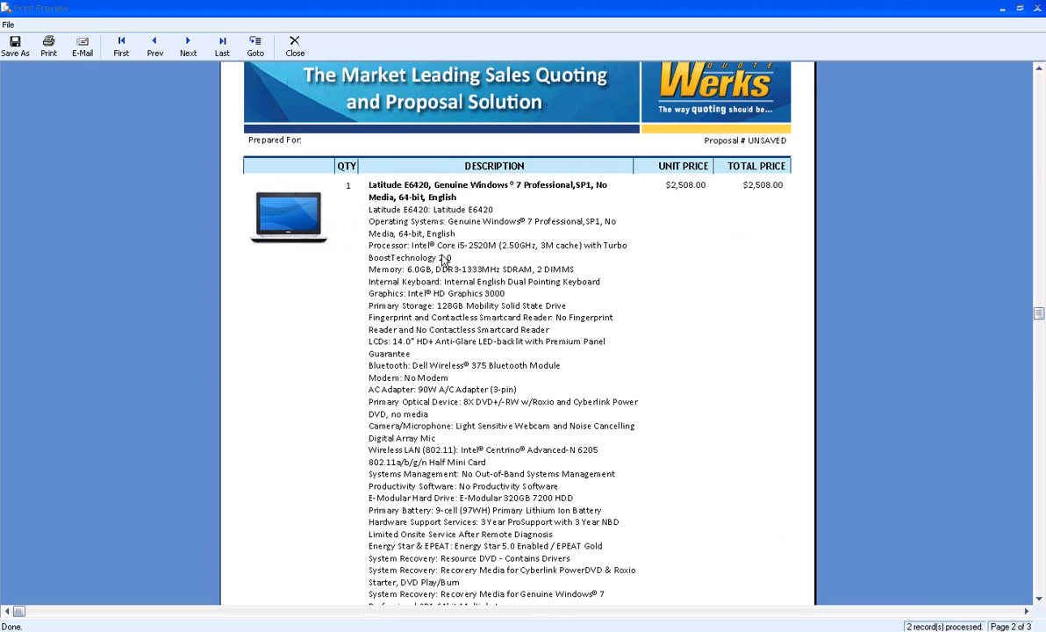
scroll(down, 3)
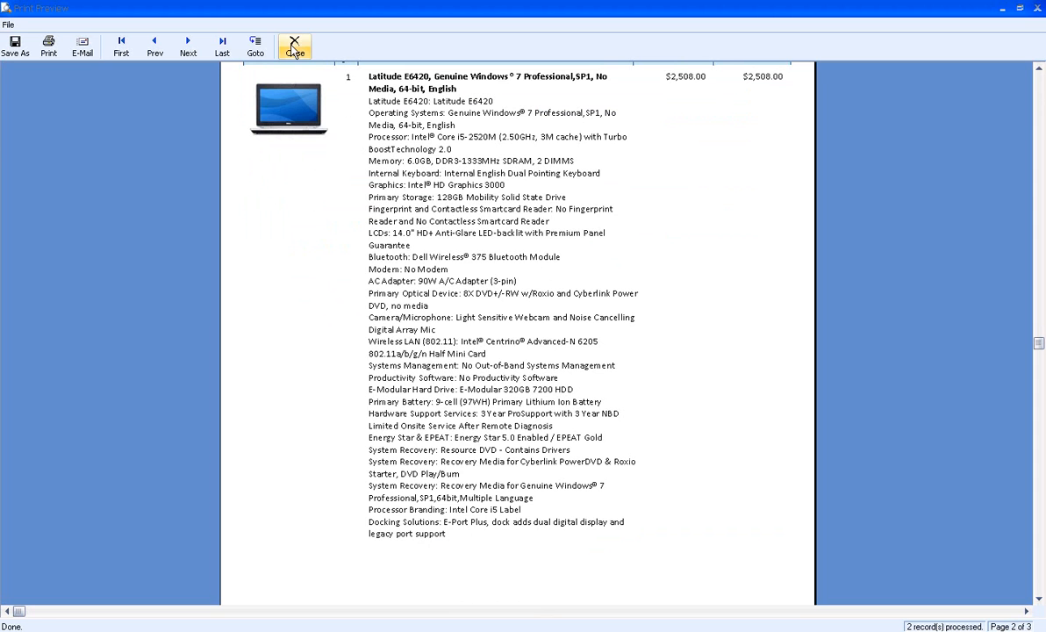
click(295, 46)
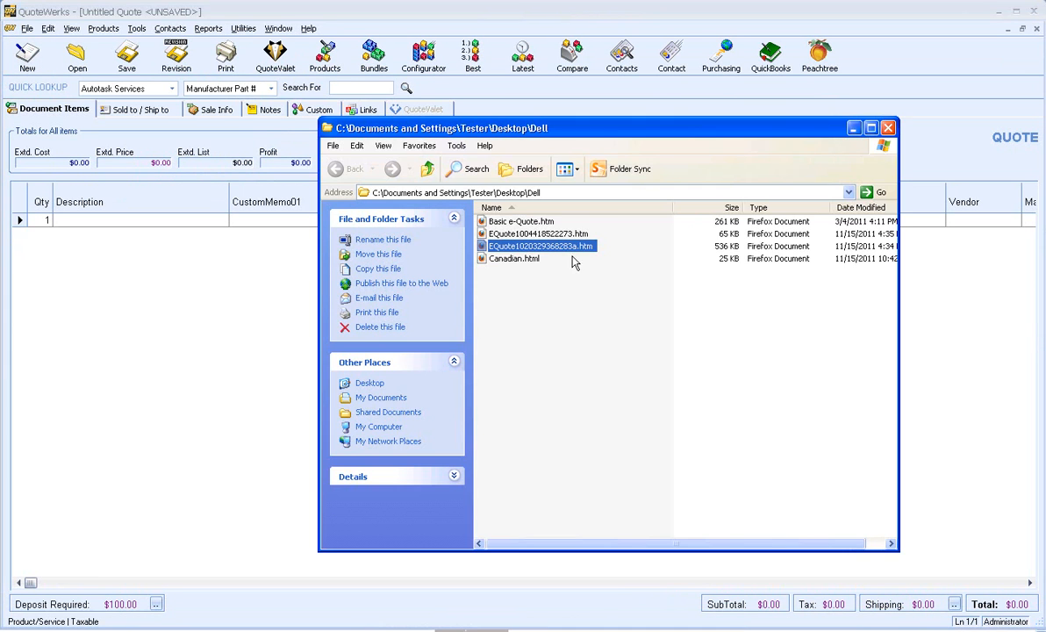
- Open Canadian.html in Firefox and copy the whole quote page
double_click(514, 258)
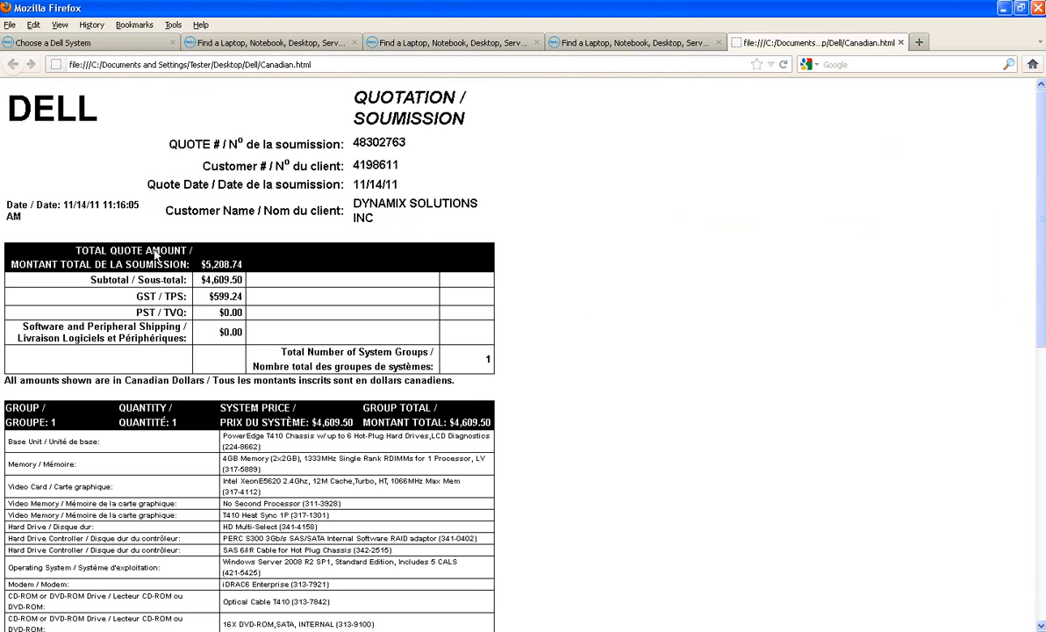
scroll(down, 3)
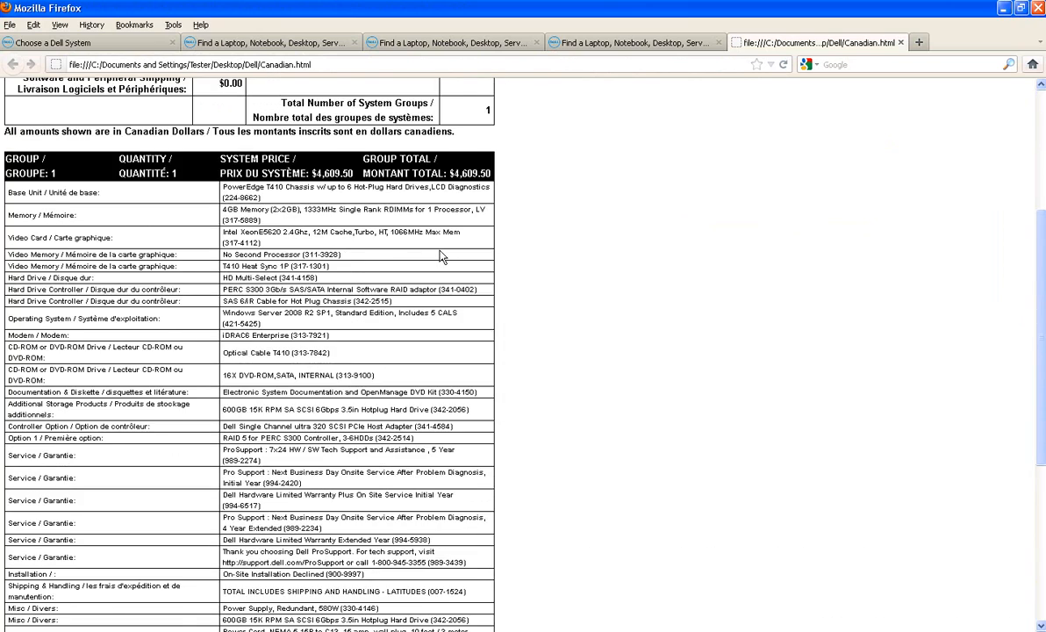
key(ctrl+a)
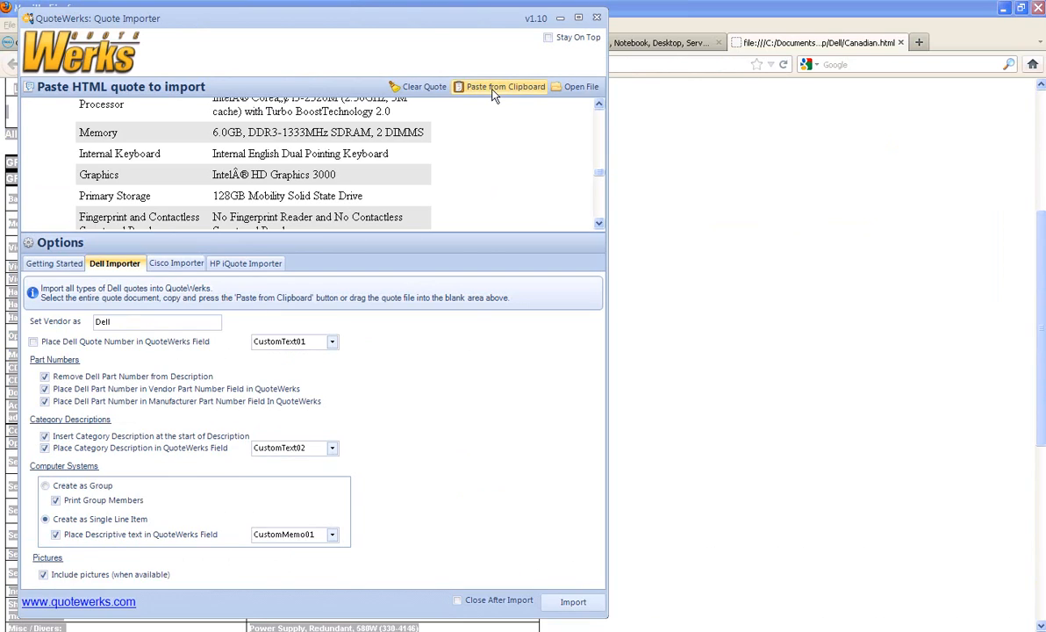
- Paste the Canadian quote, turn off descriptive text, and import the $4,609.50 PowerEdge T410
click(505, 86)
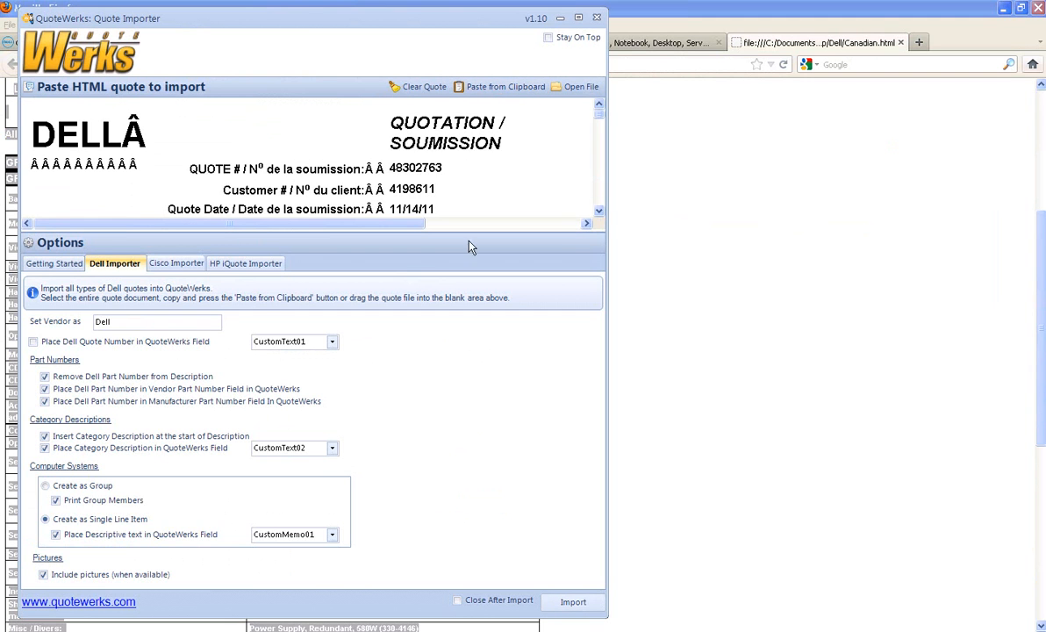
mouse_move(32, 523)
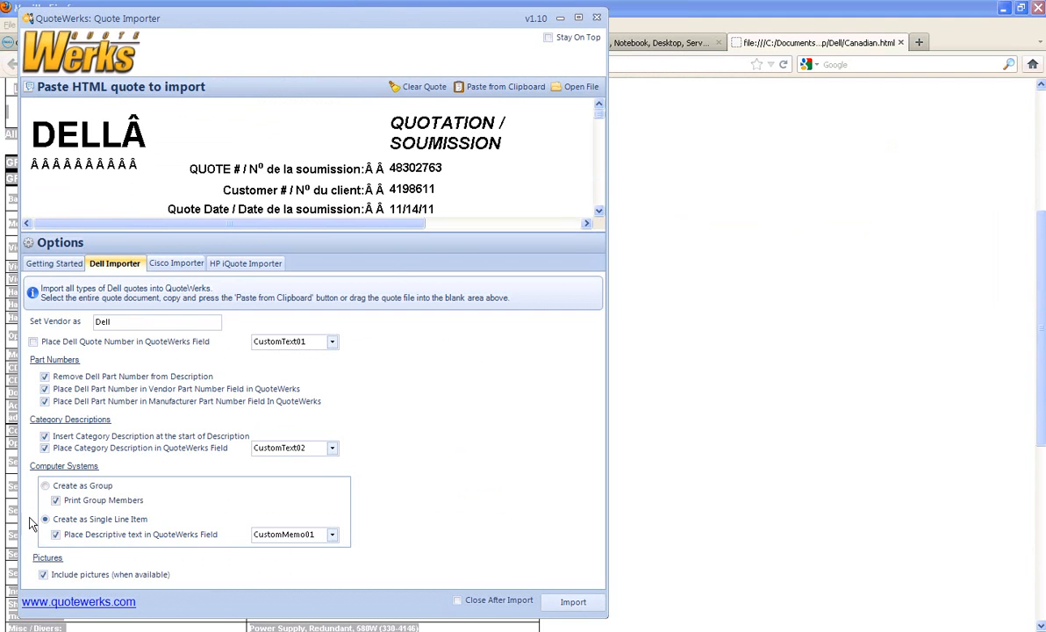
click(56, 534)
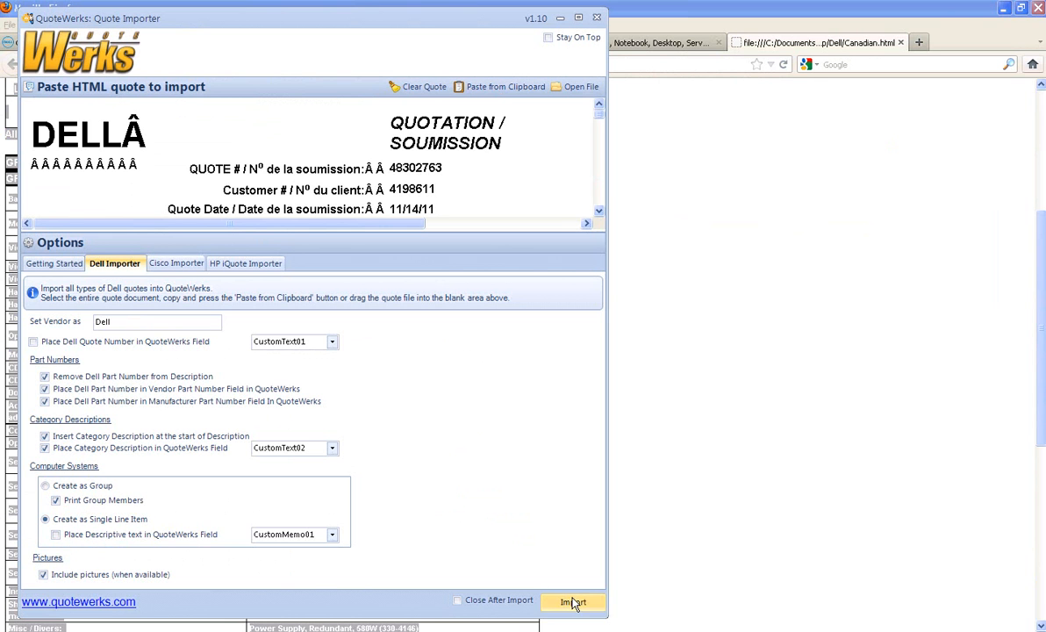
click(572, 602)
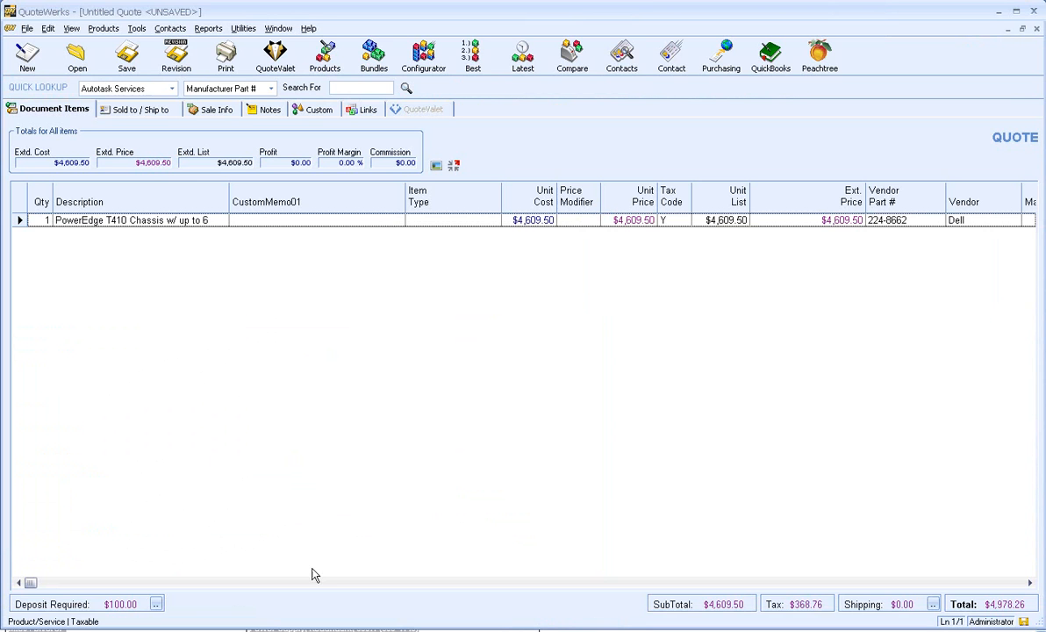
mouse_move(376, 108)
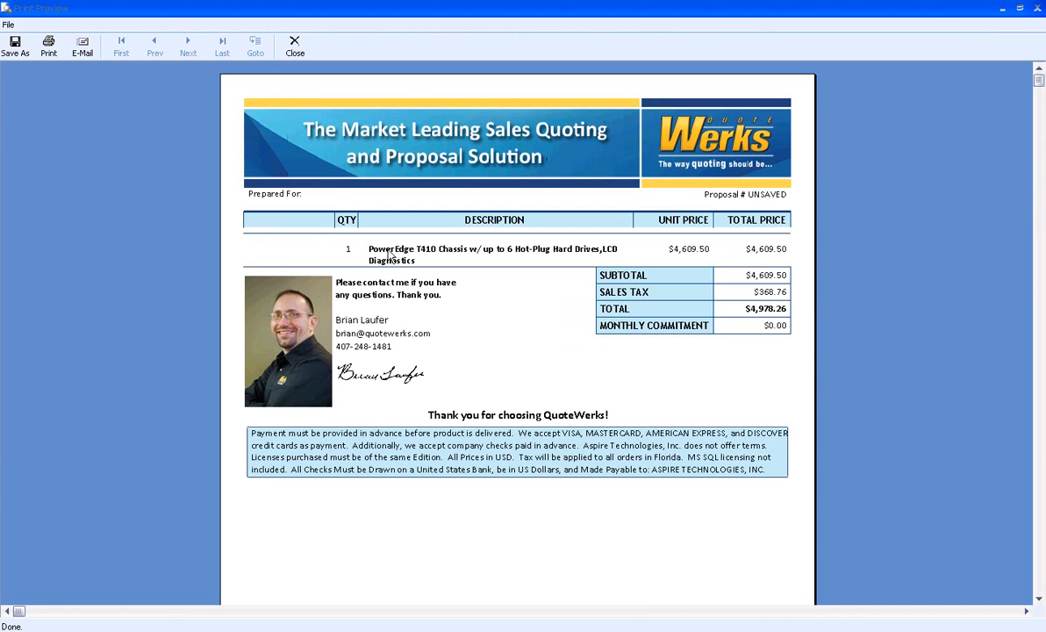
mouse_move(427, 261)
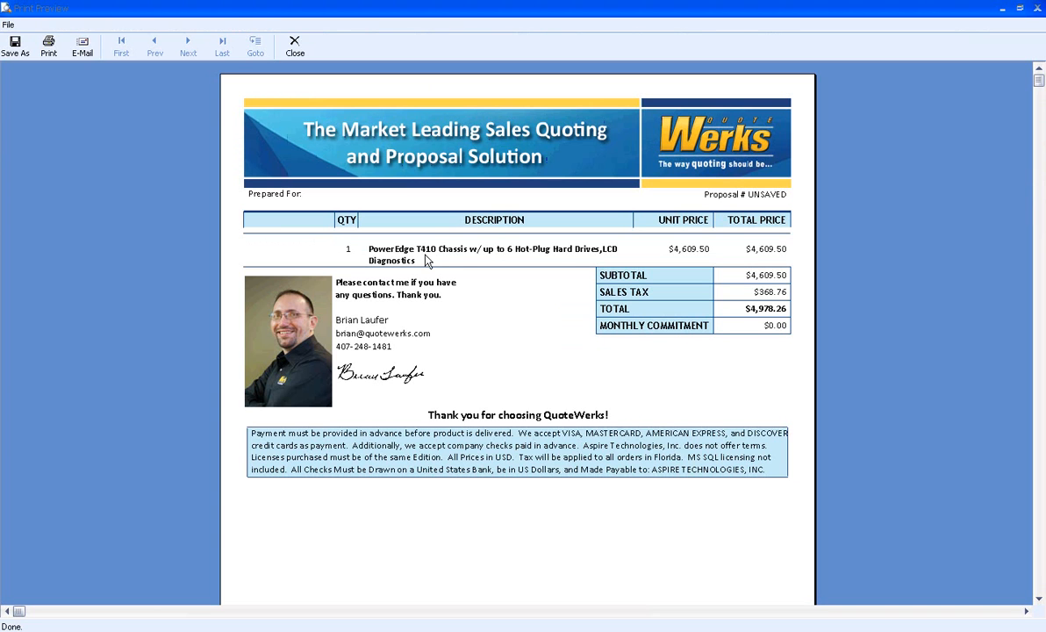
- Browse Dell Premier desktops and start customizing the $556.14 OptiPlex 990 Mini Tower N-Series
click(294, 46)
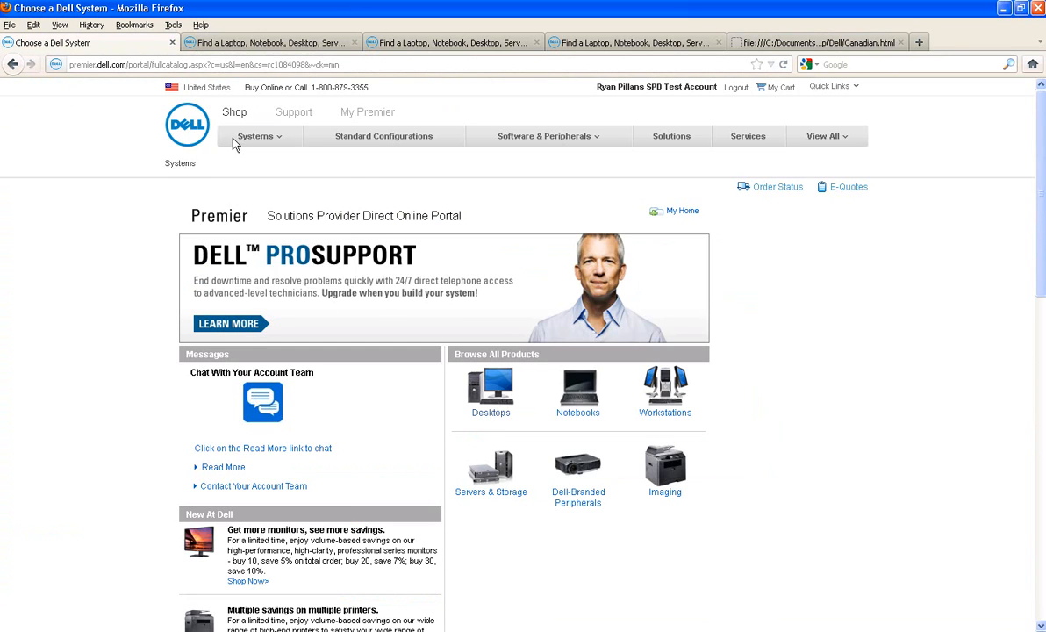
click(256, 136)
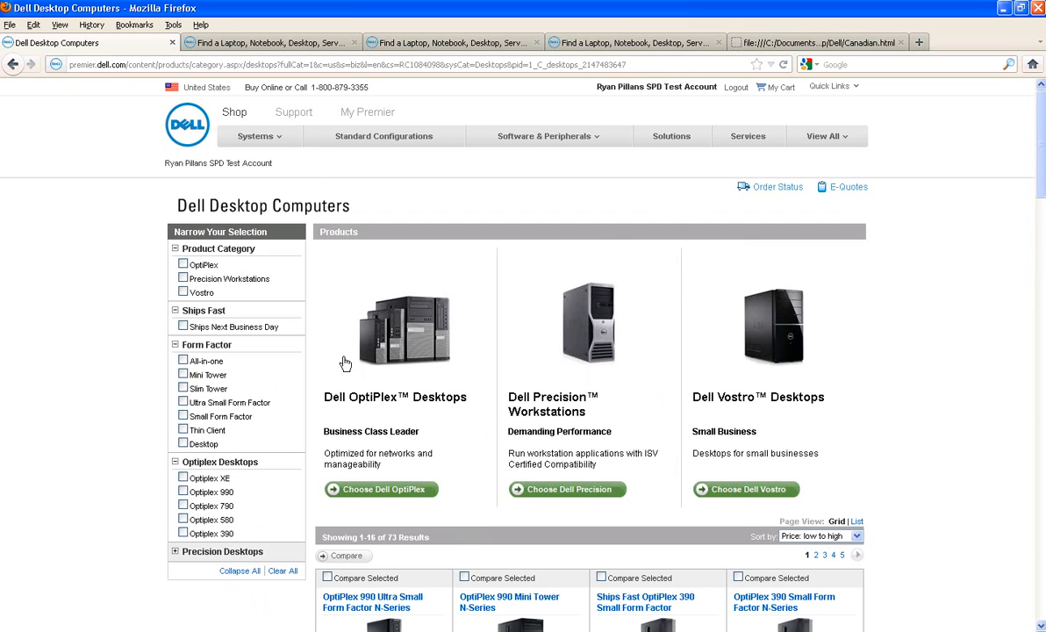
scroll(down, 3)
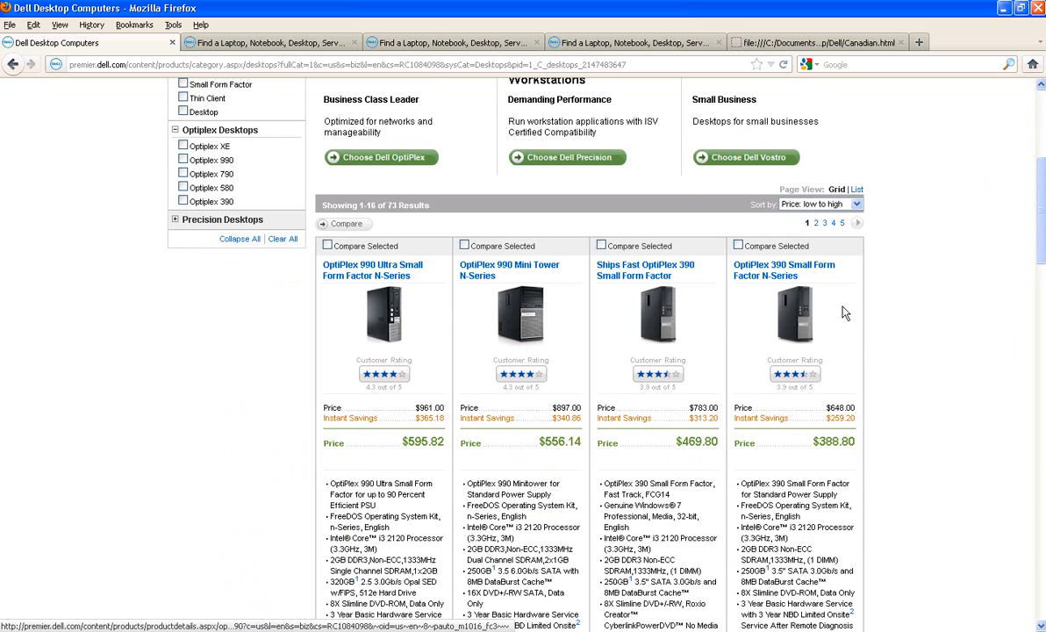
scroll(down, 3)
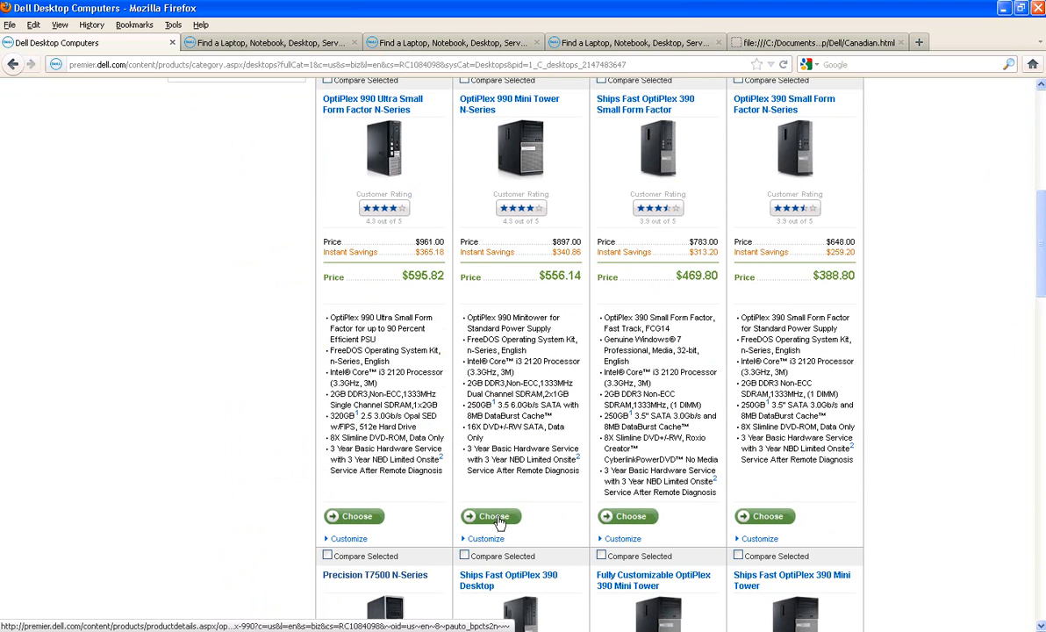
click(490, 516)
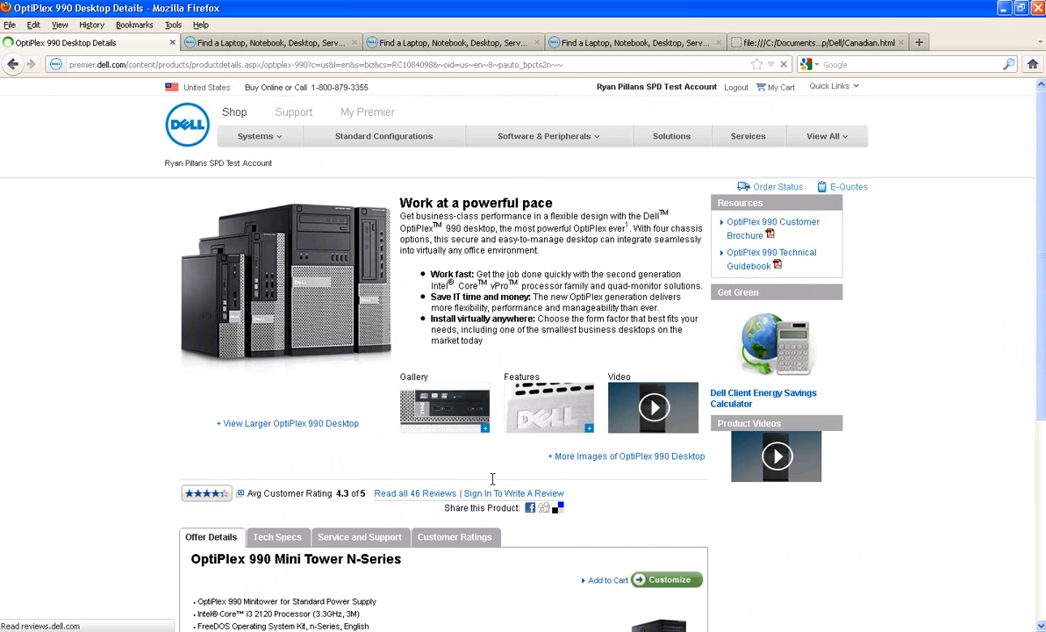
scroll(down, 3)
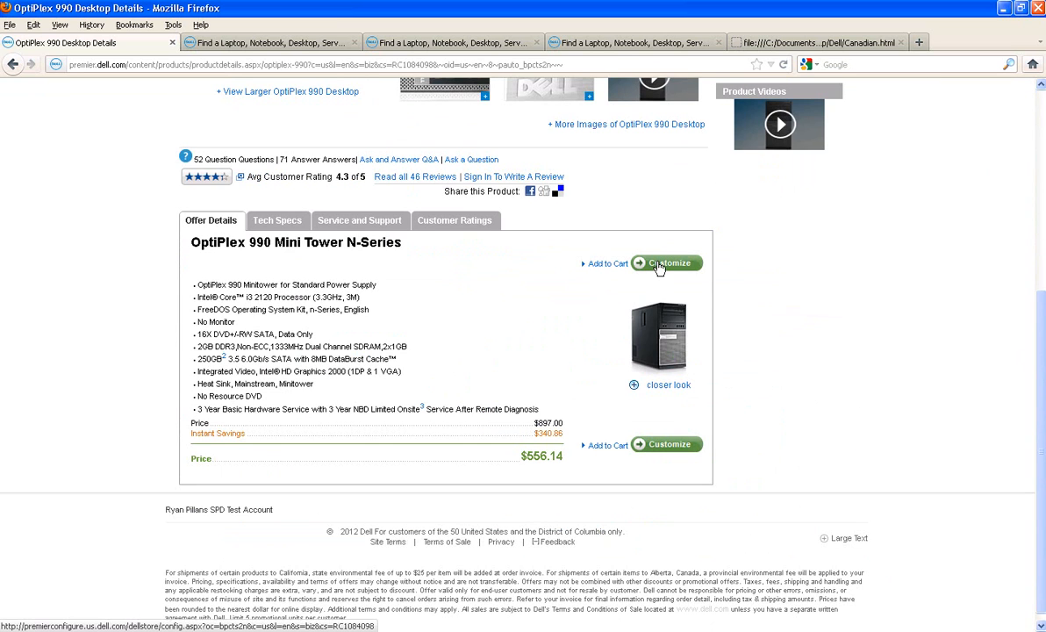
click(667, 262)
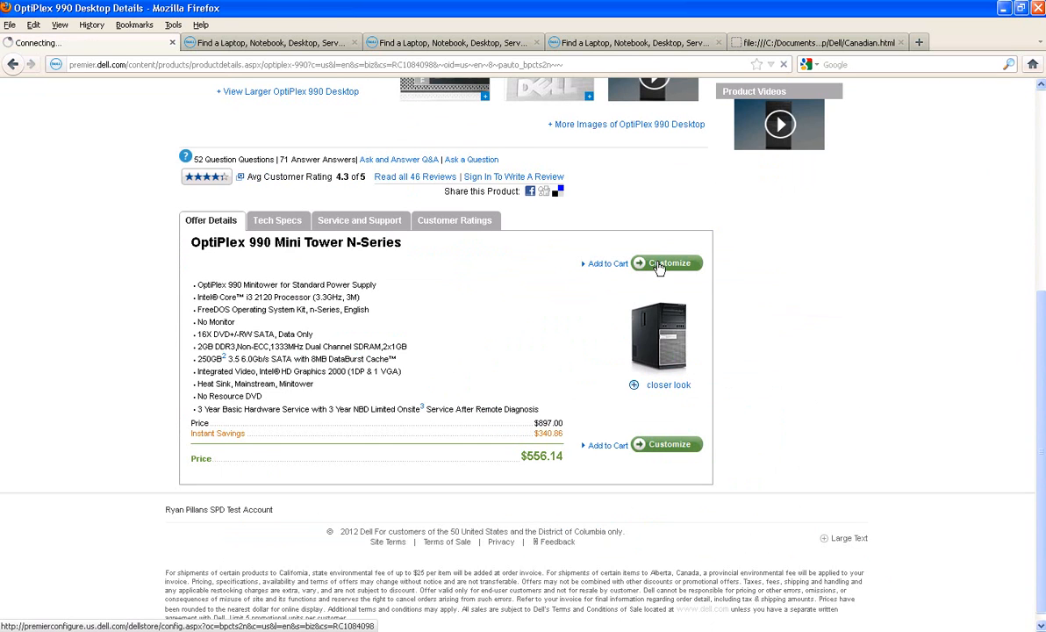
- Add the E2011H 20in and E2210 22in monitors to the OptiPlex 990 configuration
click(667, 263)
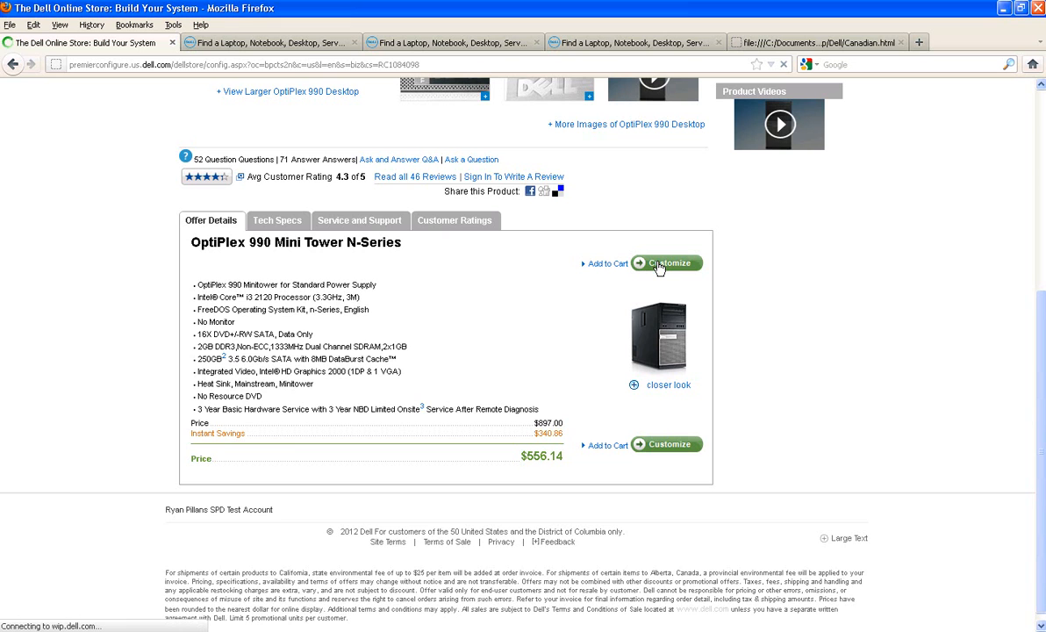
click(667, 262)
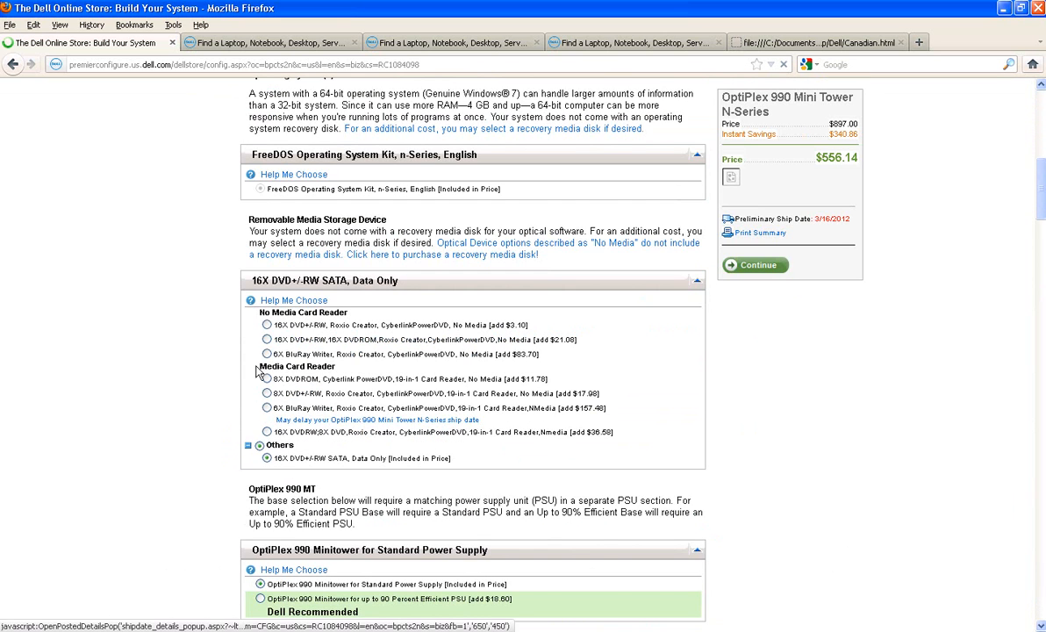
scroll(down, 3)
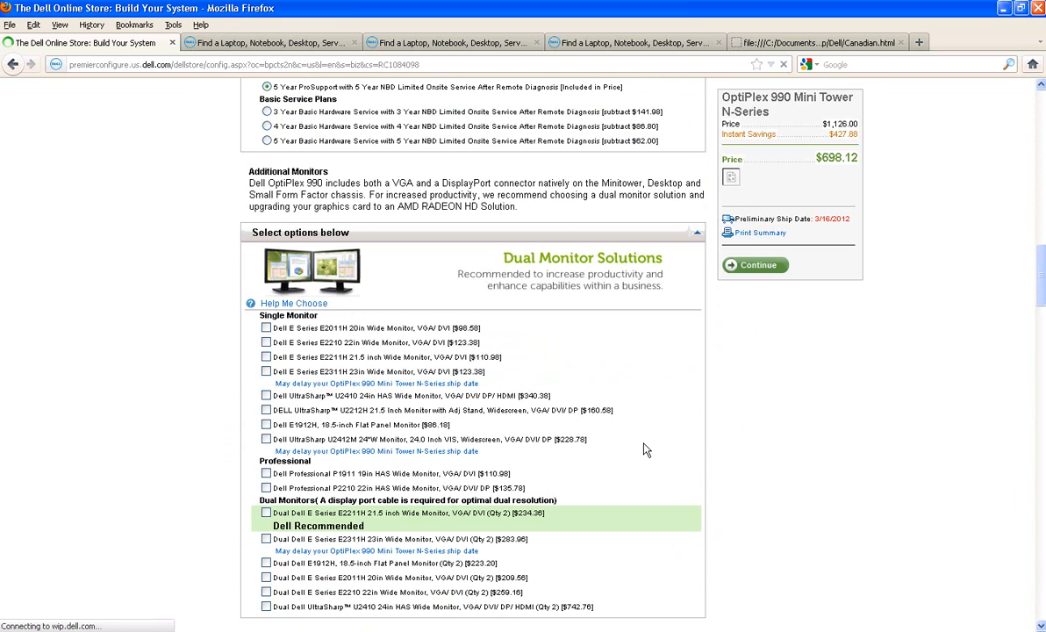
click(265, 327)
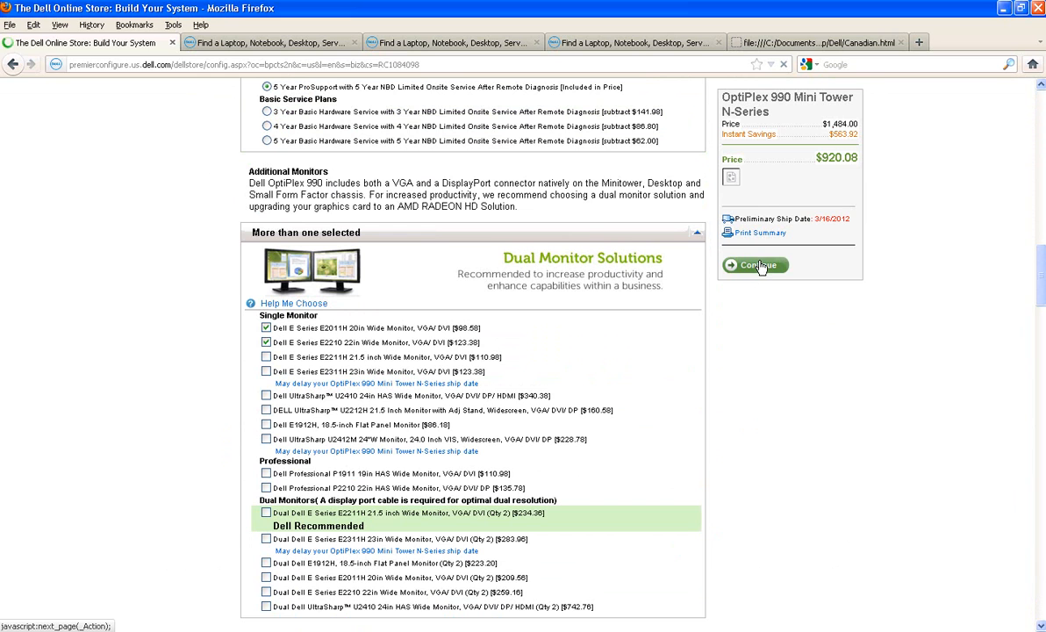
- Continue past Services and Accessories and add the OptiPlex 990 to the cart
click(757, 265)
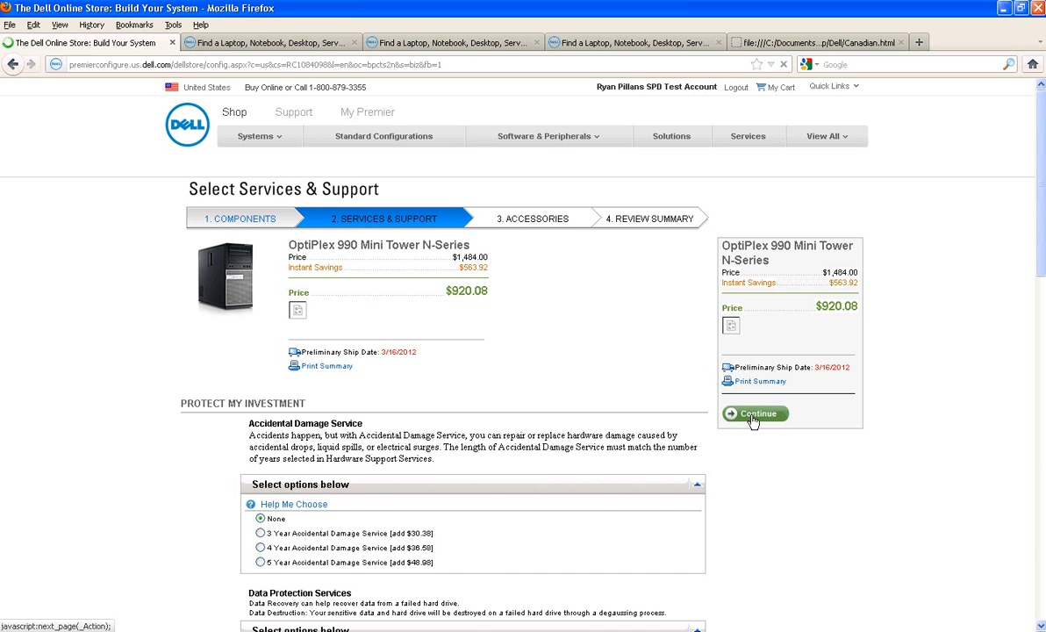
click(754, 413)
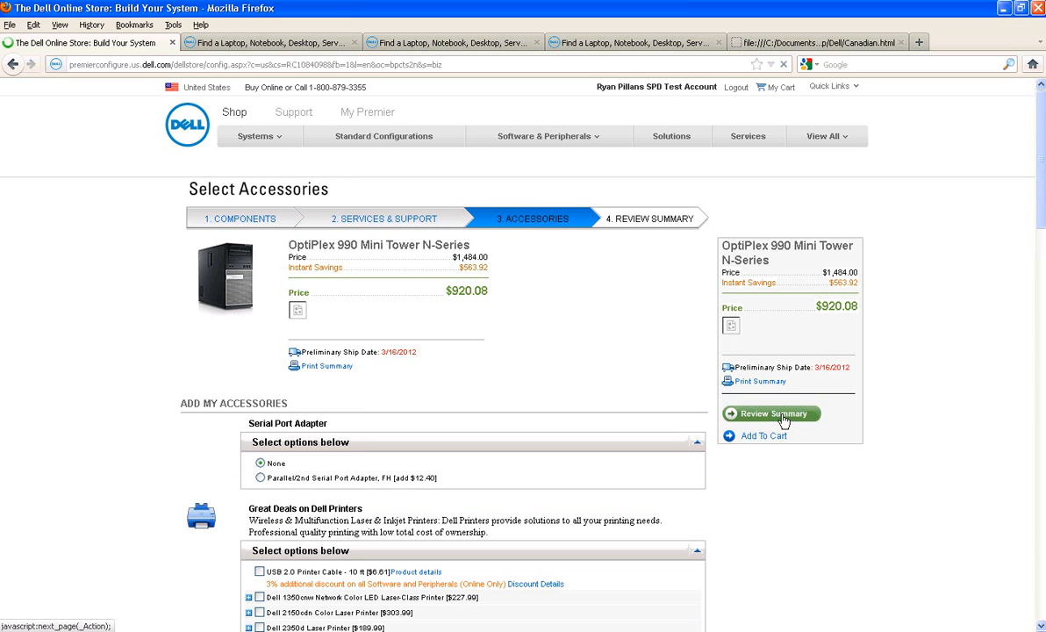
click(763, 436)
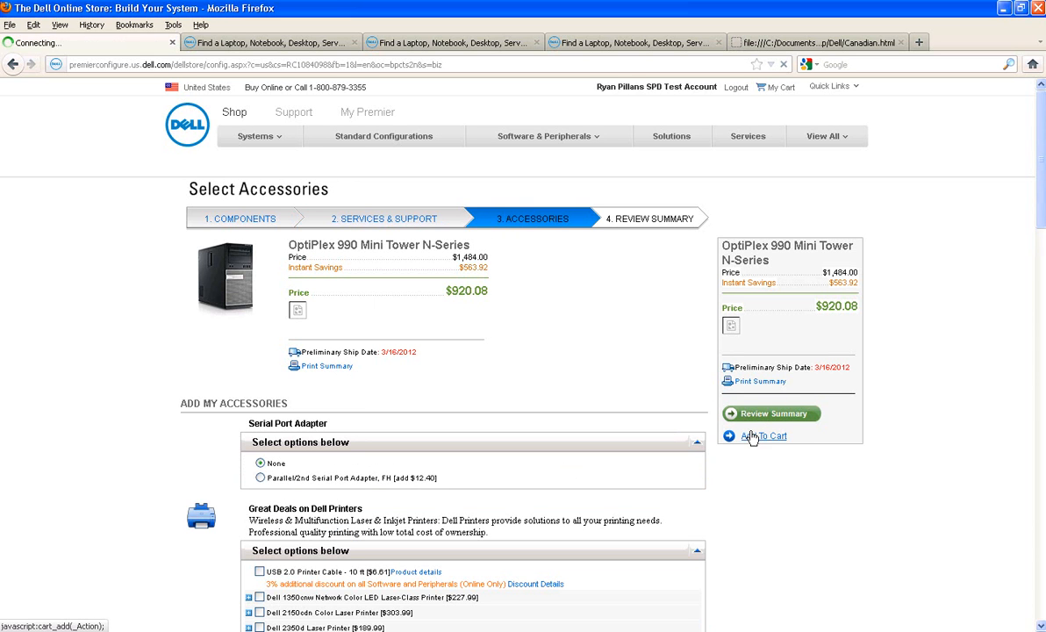
- Browse the Systems > Notebooks category in Dell Premier
click(763, 436)
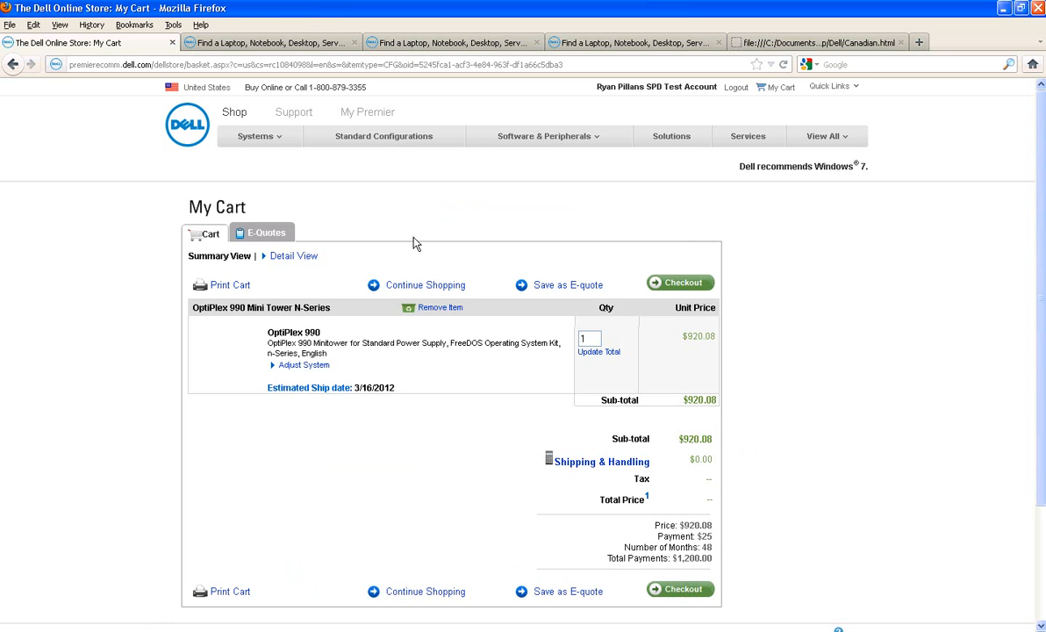
click(255, 136)
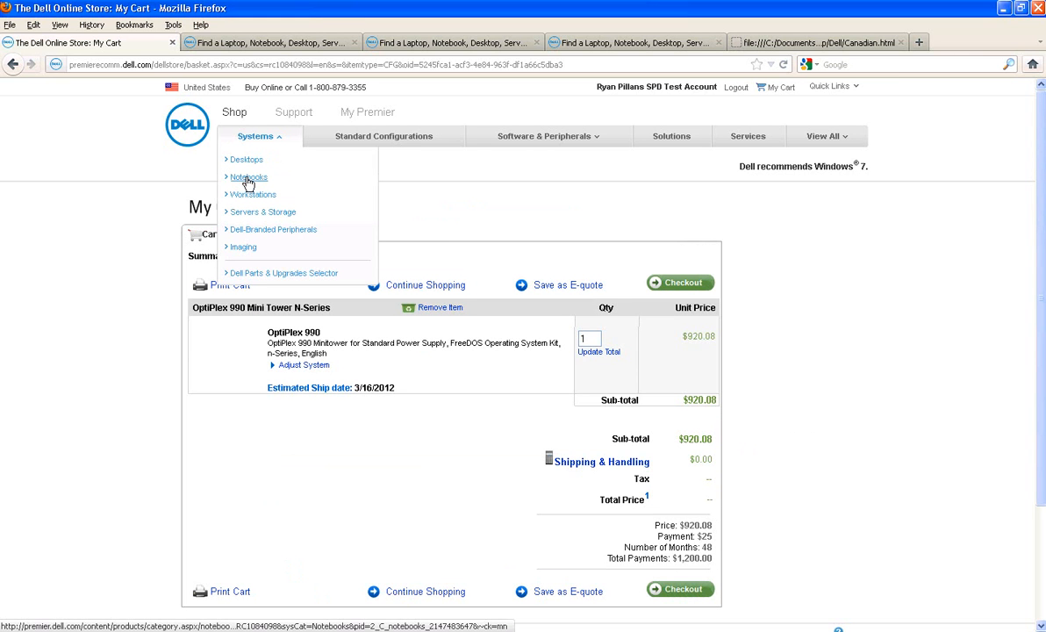
click(249, 177)
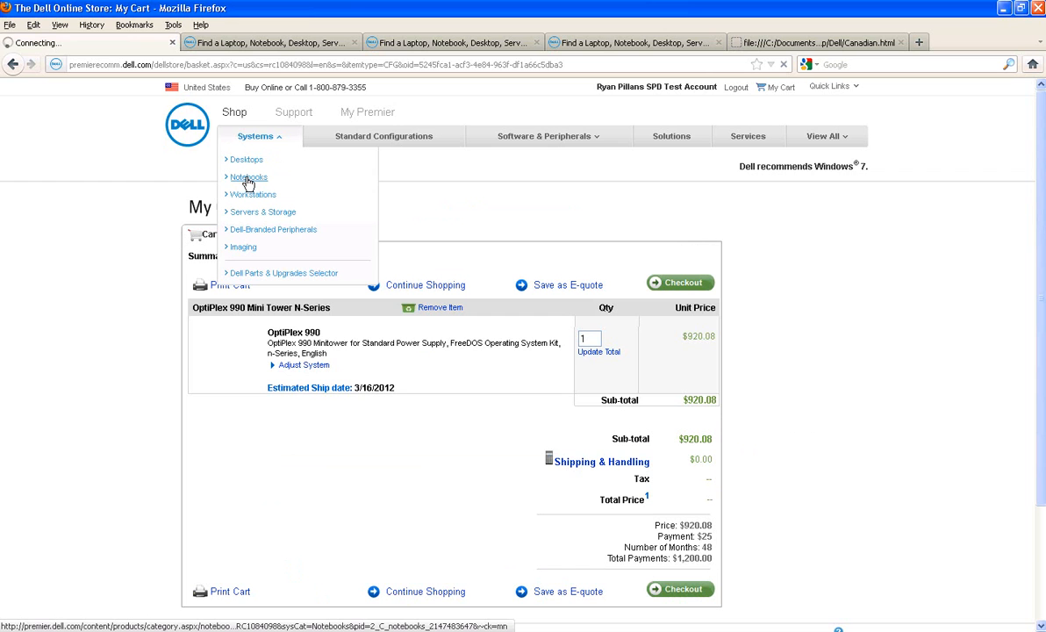
click(248, 178)
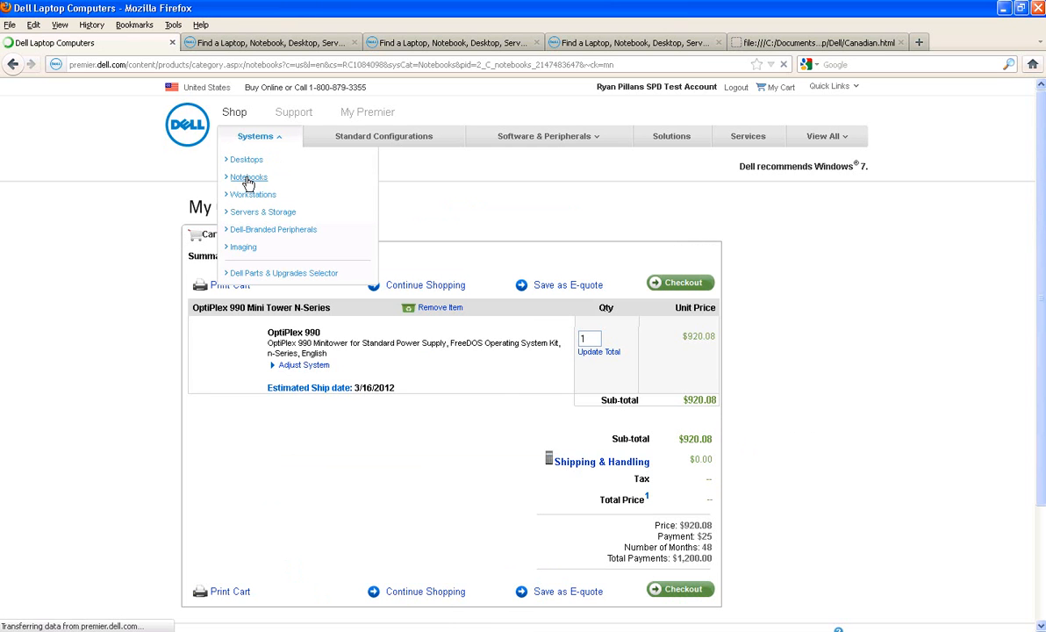
click(249, 177)
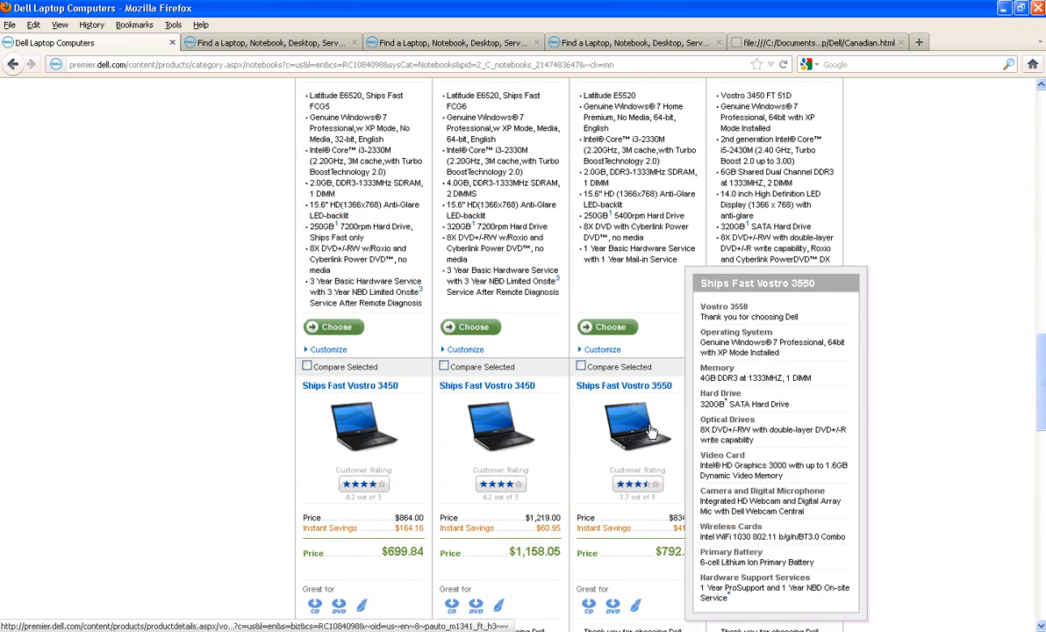
- Choose the Ships Fast Vostro 3555 notebook and add it to the cart
scroll(down, 3)
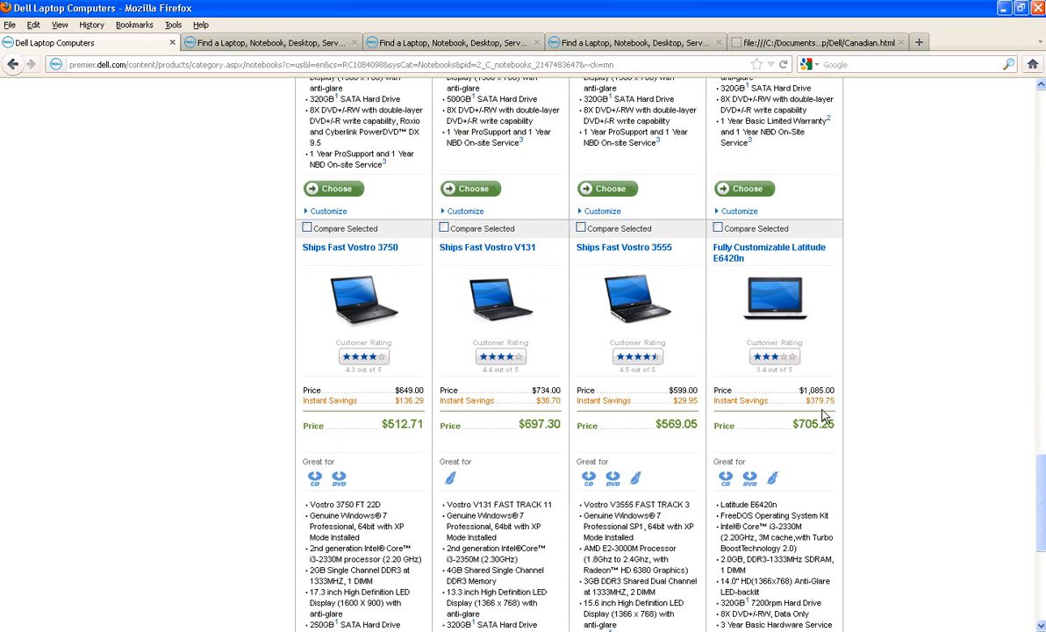
mouse_move(537, 479)
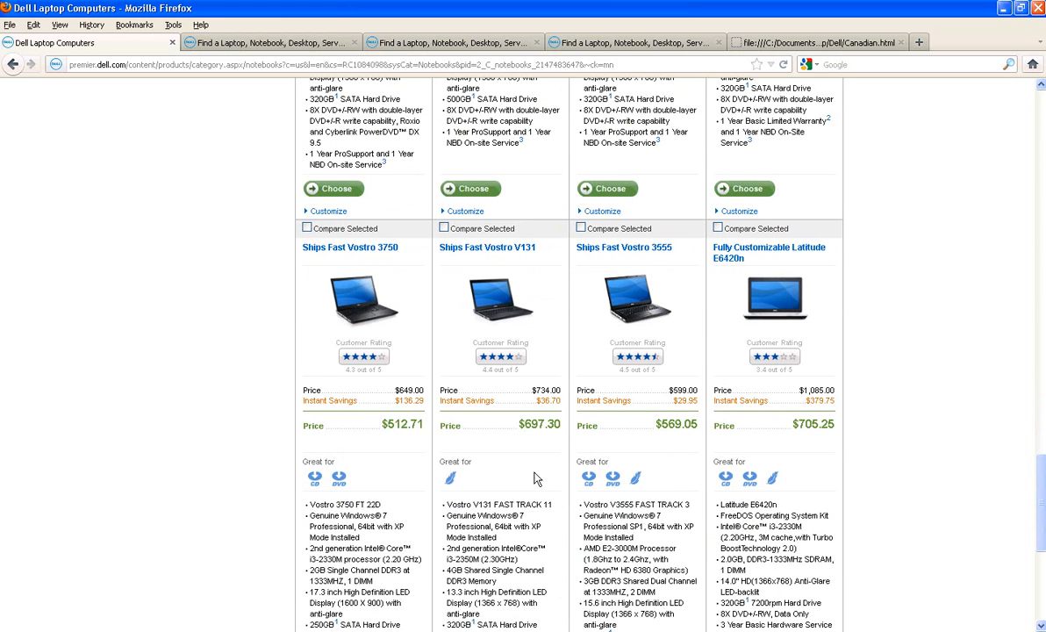
scroll(down, 3)
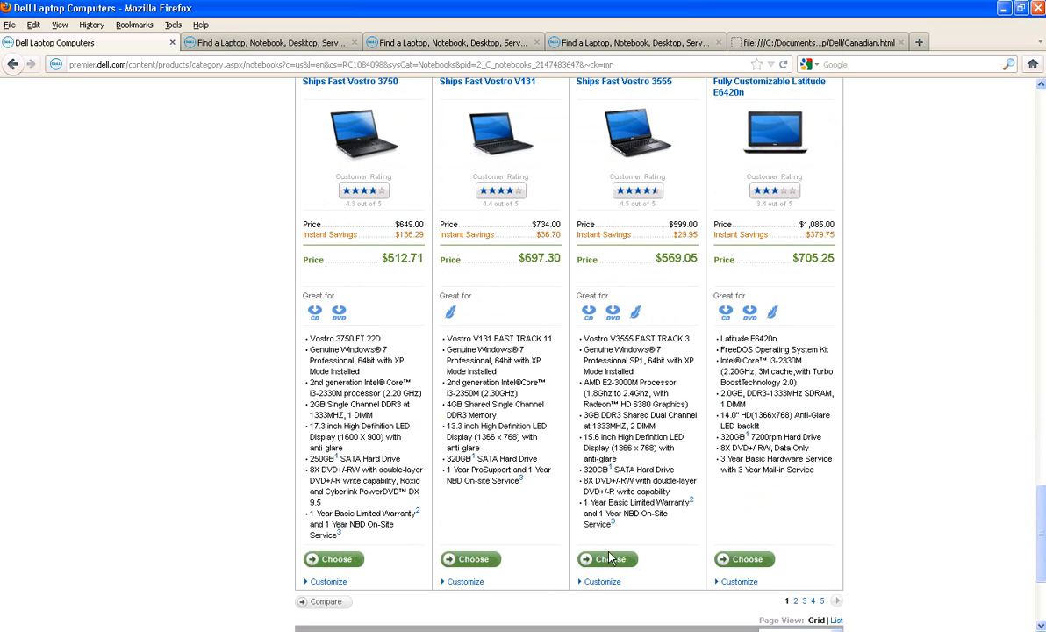
click(607, 558)
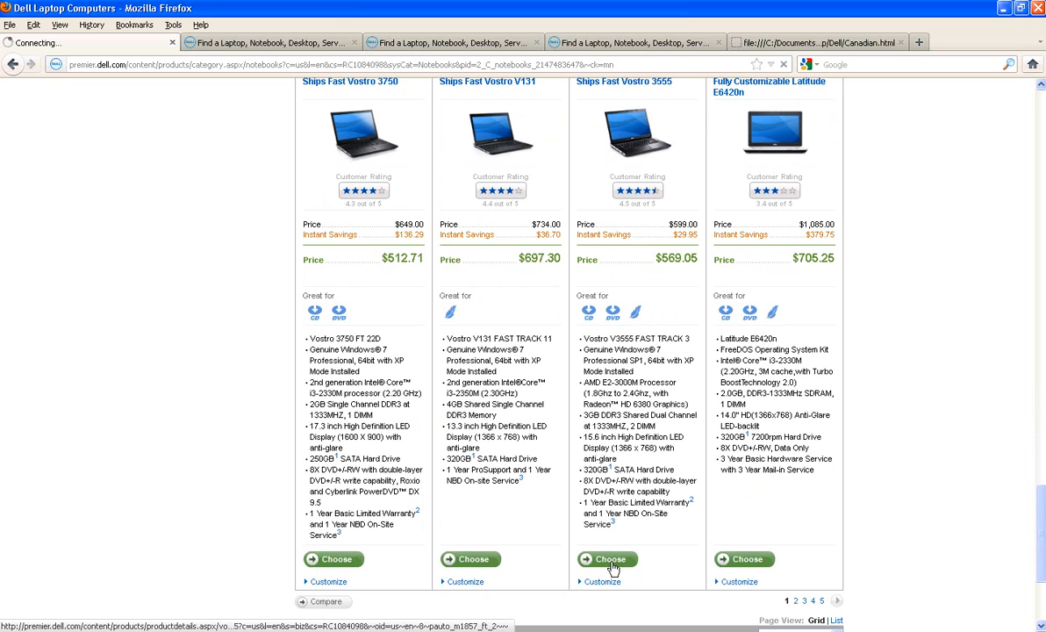
click(610, 559)
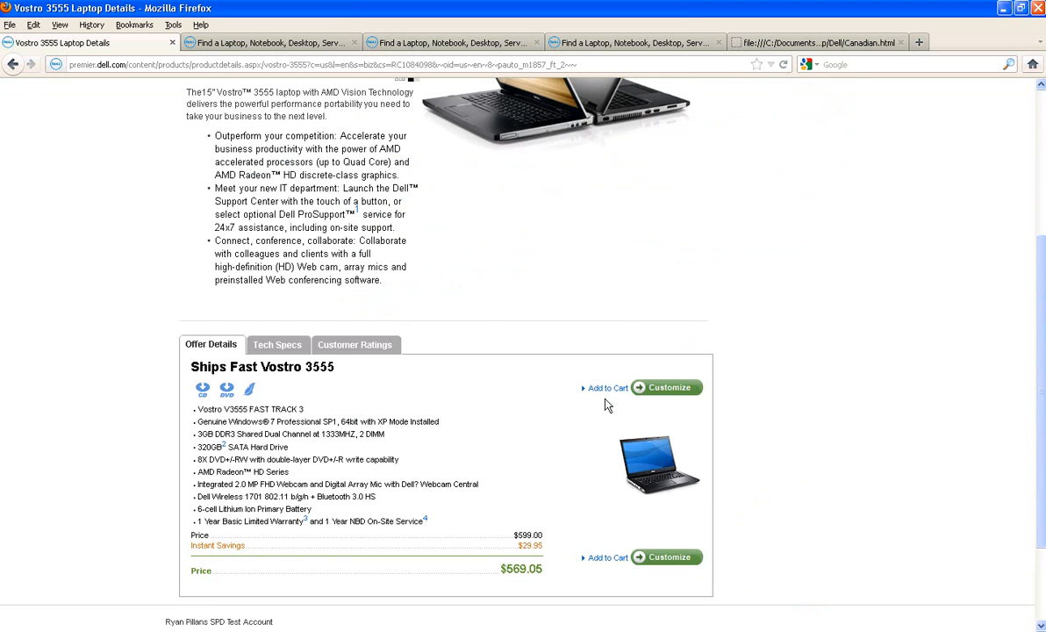
click(607, 388)
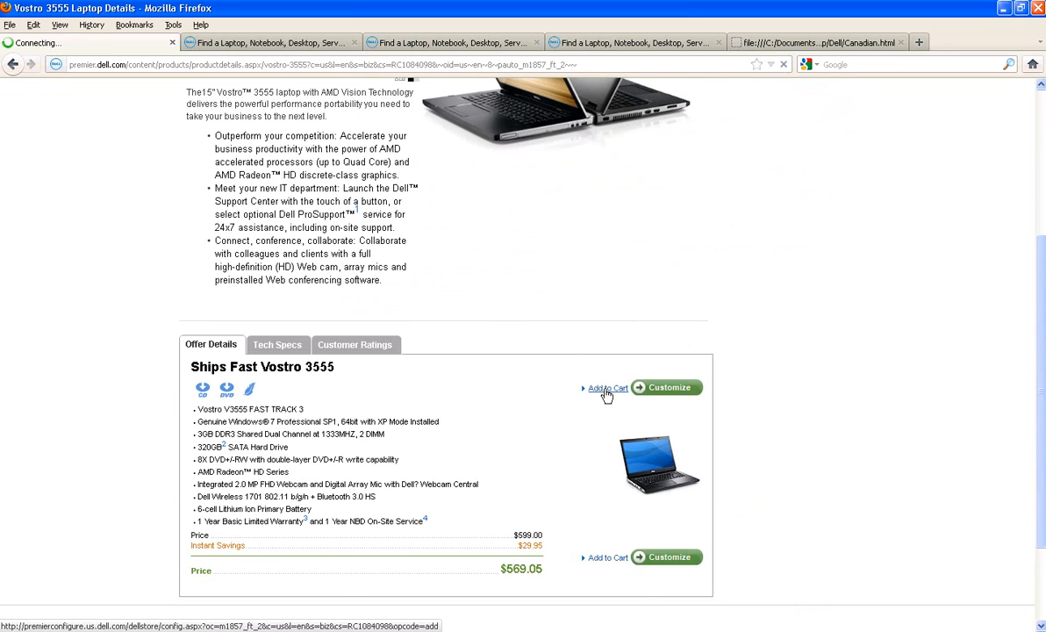
- Change the OptiPlex 990 quantity to 3, update the total, and show Detail View
click(607, 388)
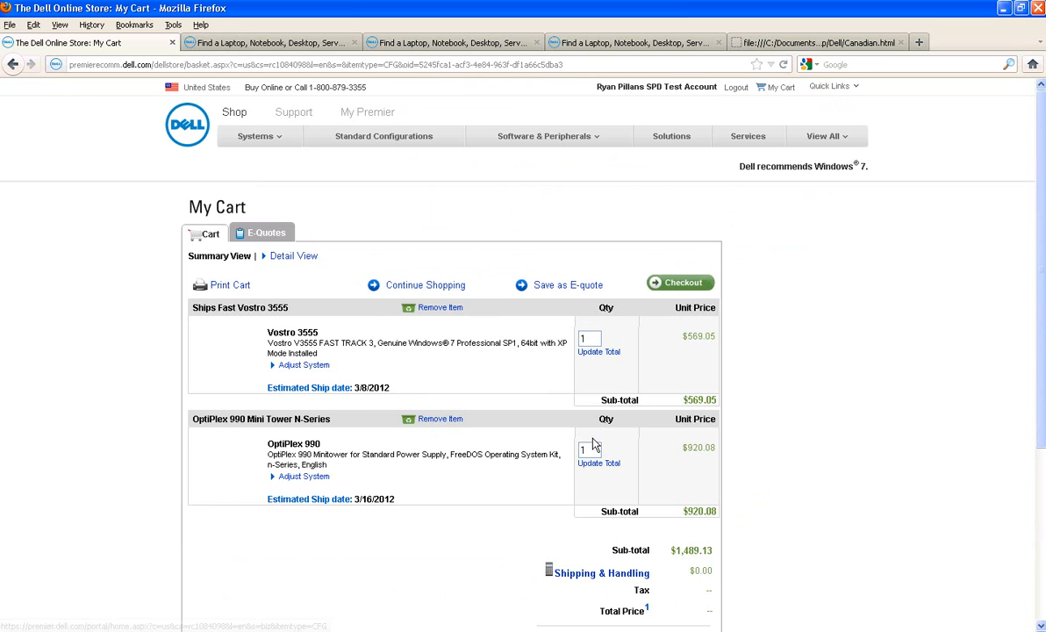
text(3)
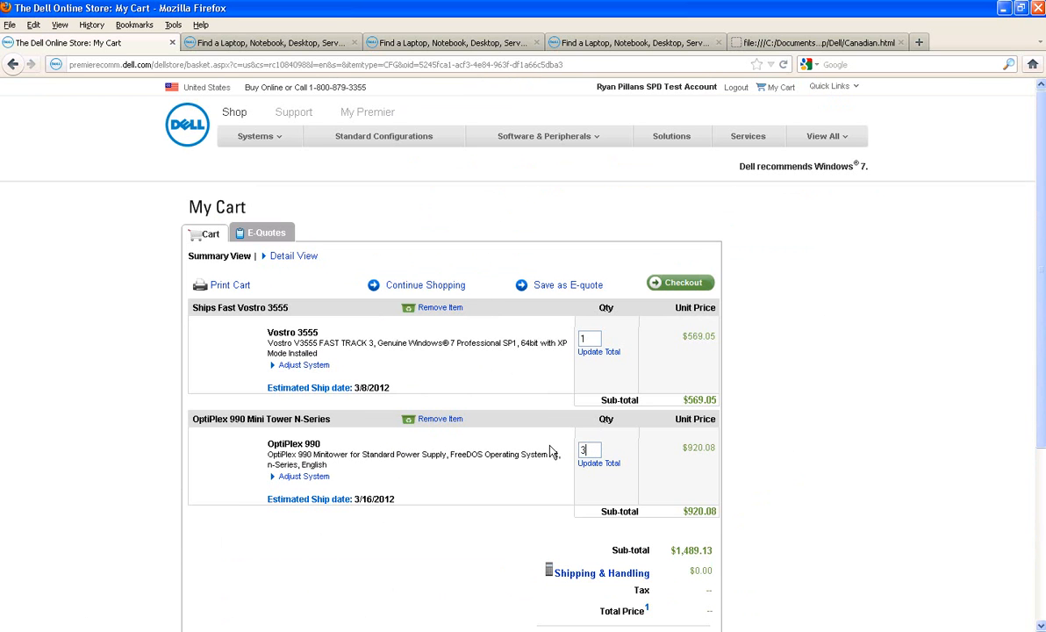
click(599, 463)
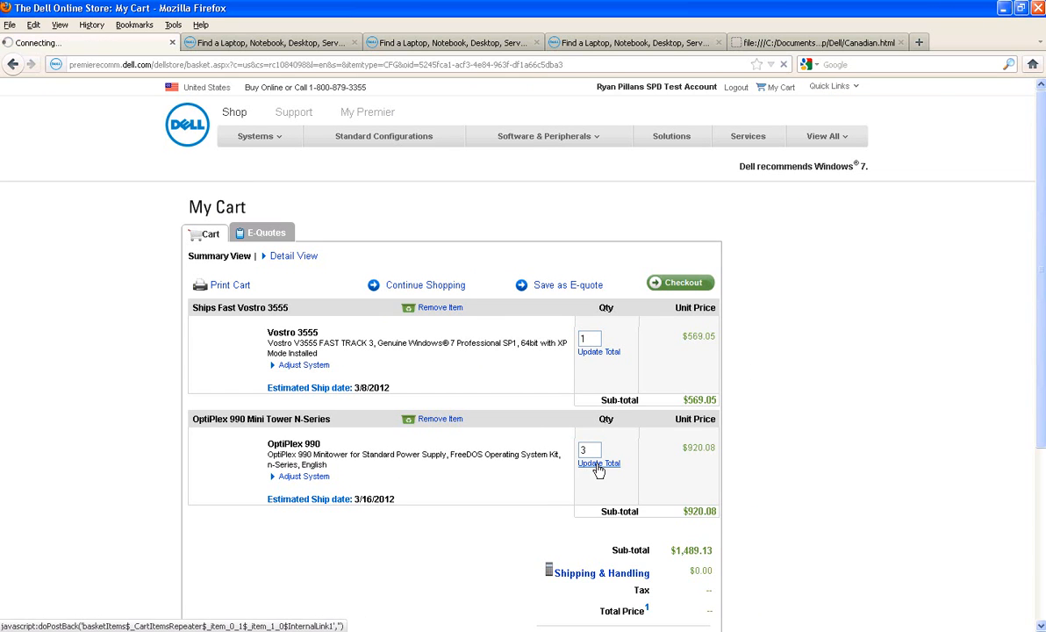
click(598, 463)
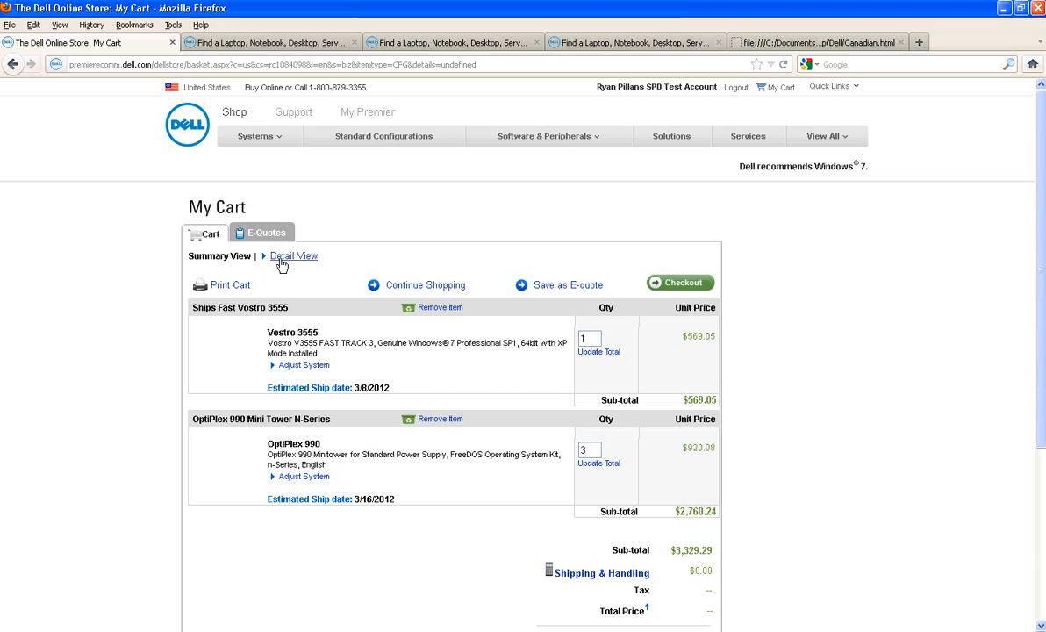
click(294, 255)
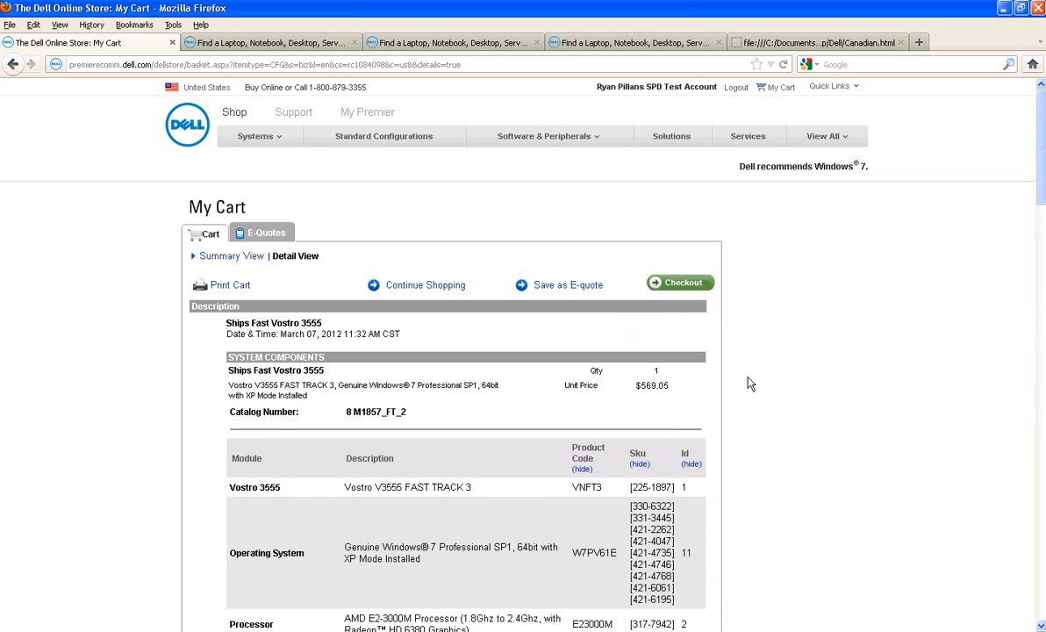
scroll(down, 3)
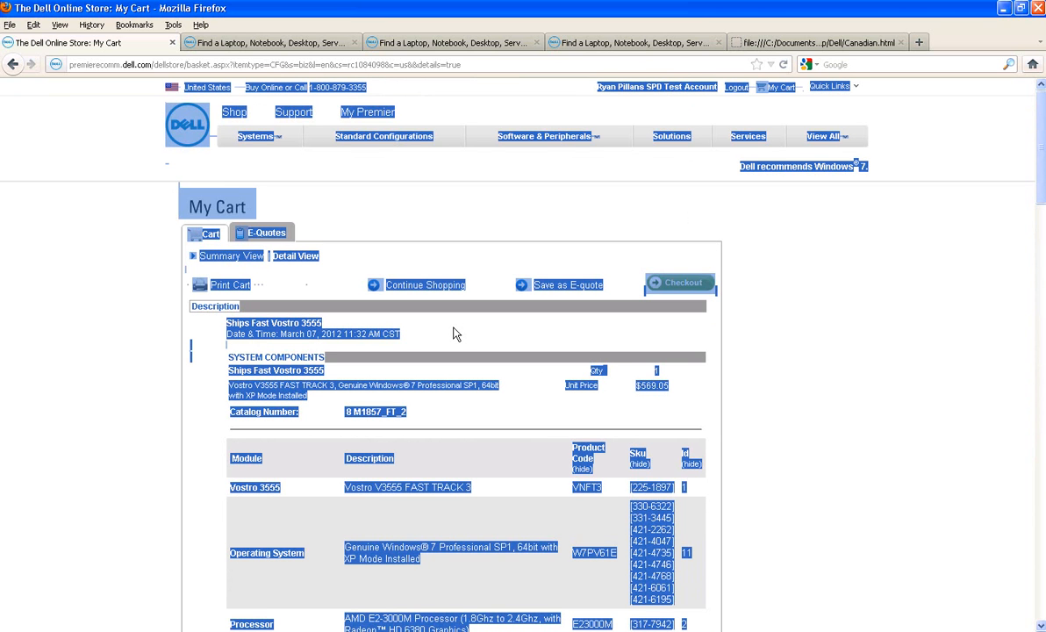
mouse_move(605, 614)
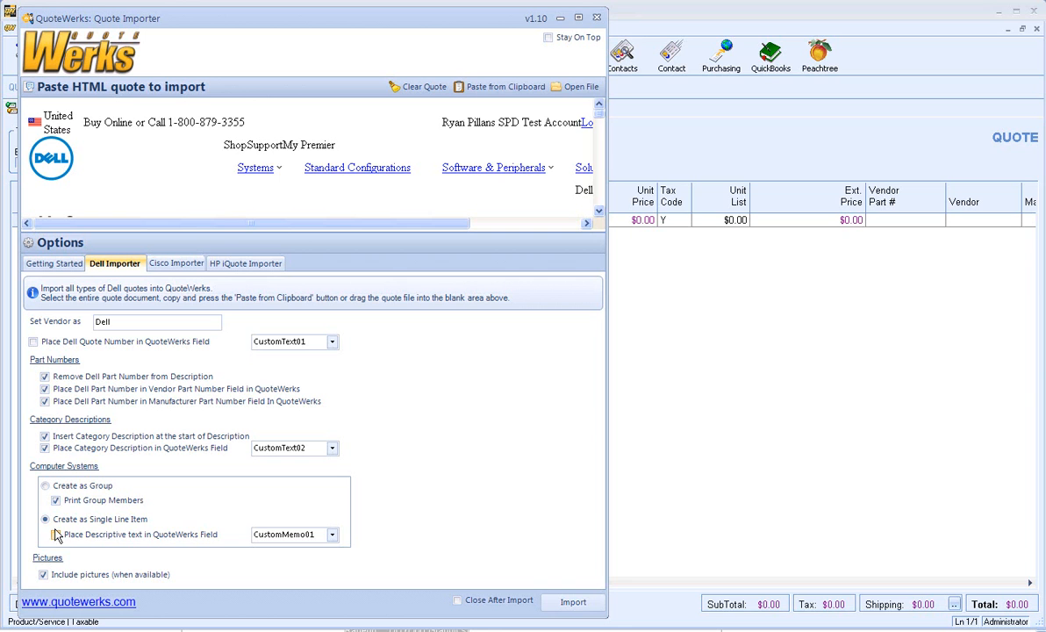
- Import the Dell cart with descriptive text placed in CustomMemo01, then close the importer
click(56, 535)
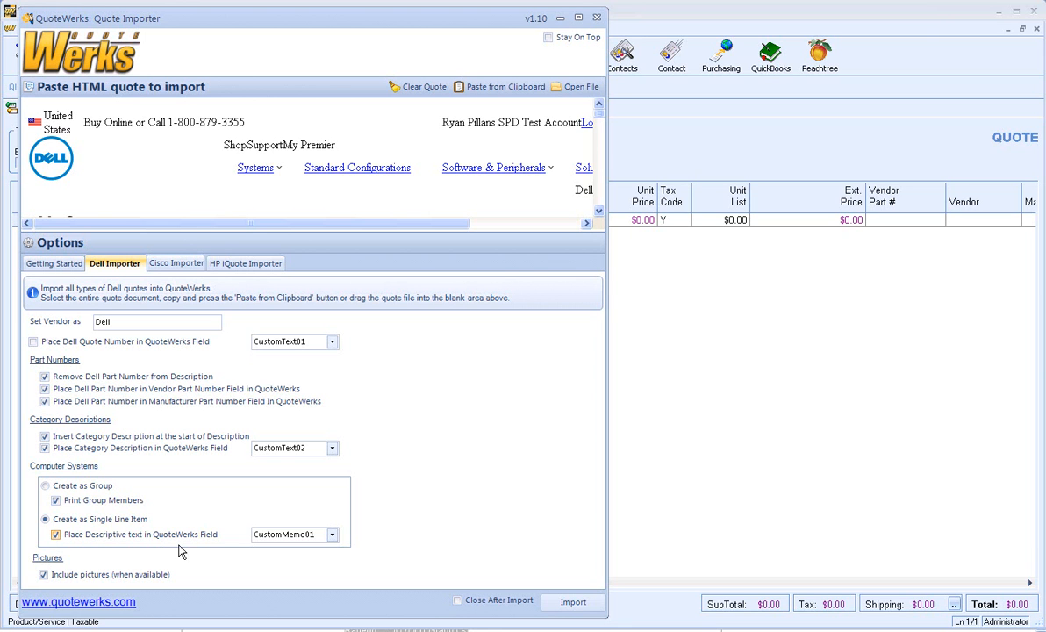
click(573, 601)
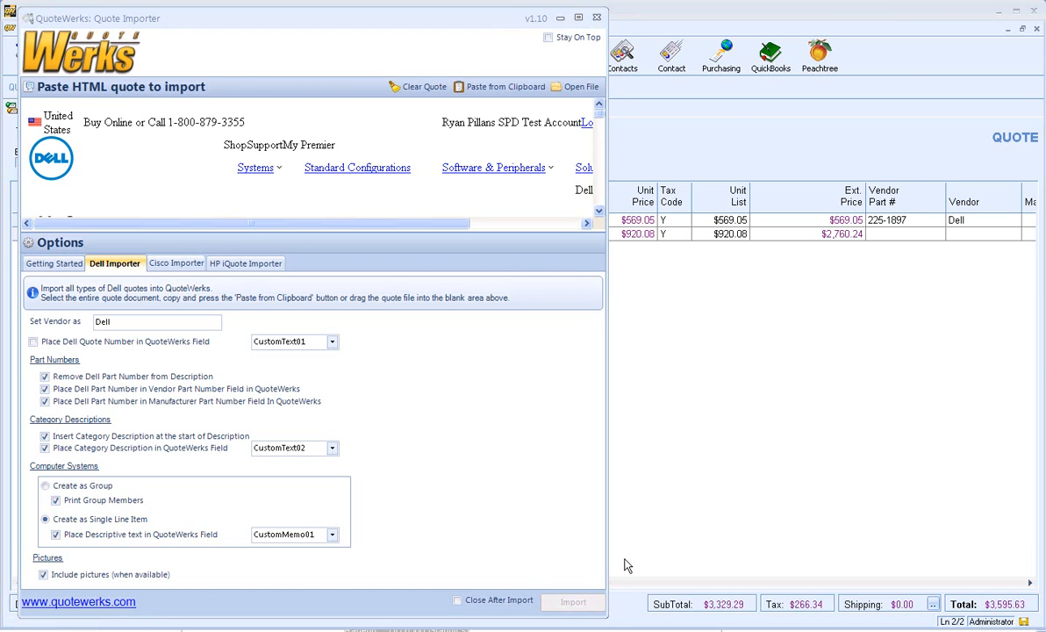
click(573, 602)
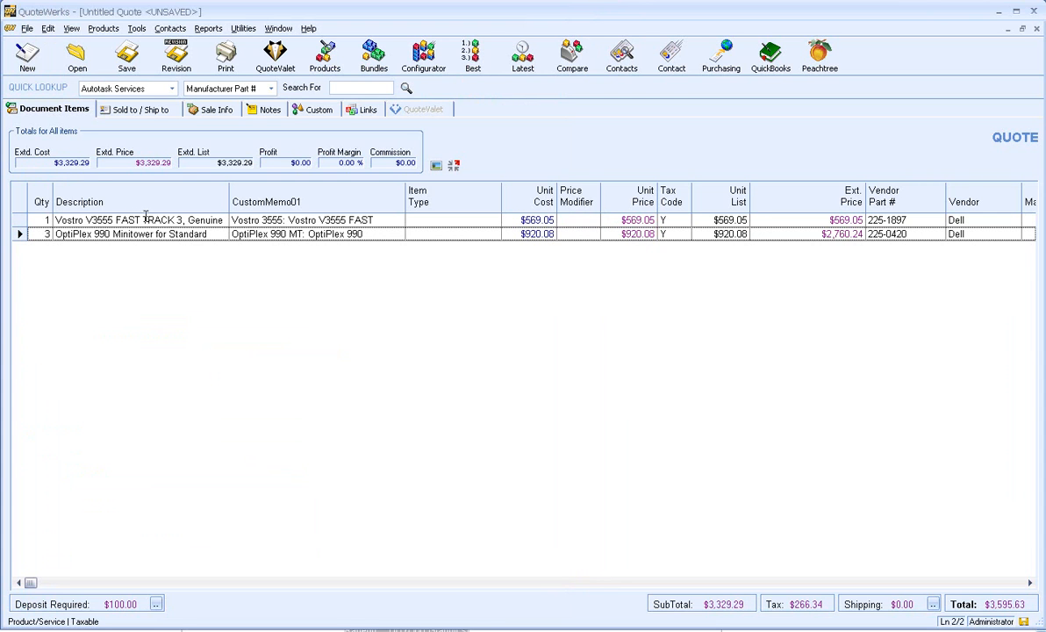
- Preview the quote as a proposal and advance to the OptiPlex 990 page
click(225, 55)
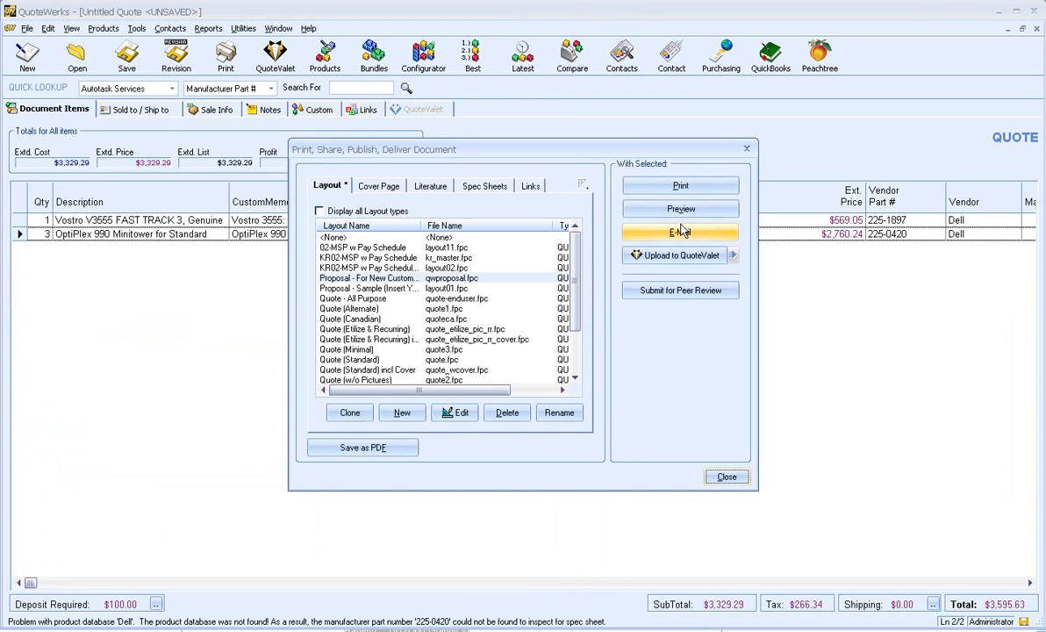
click(680, 209)
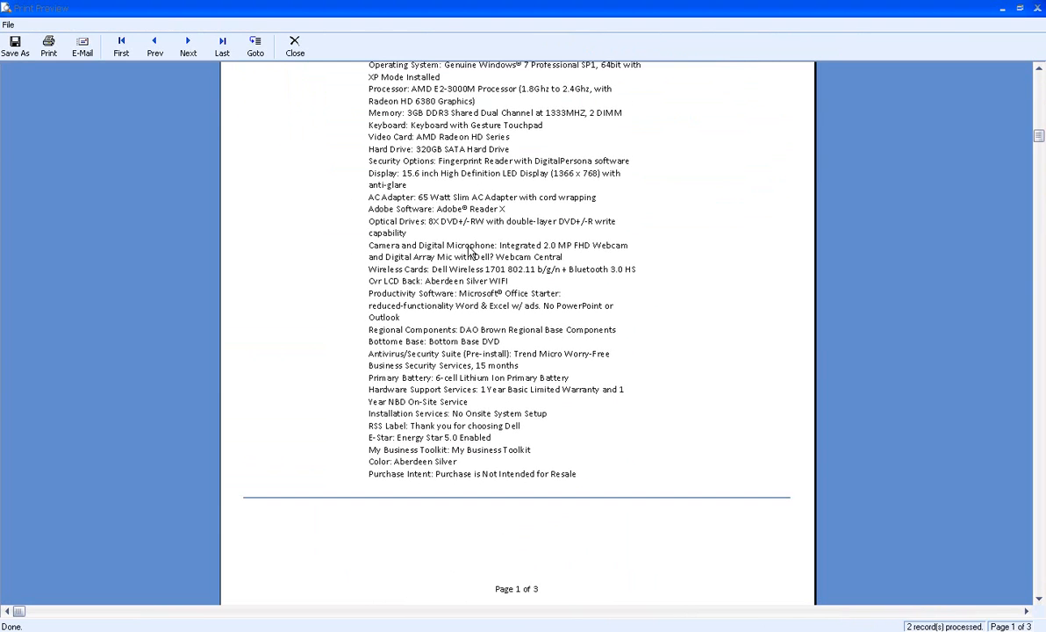
click(188, 46)
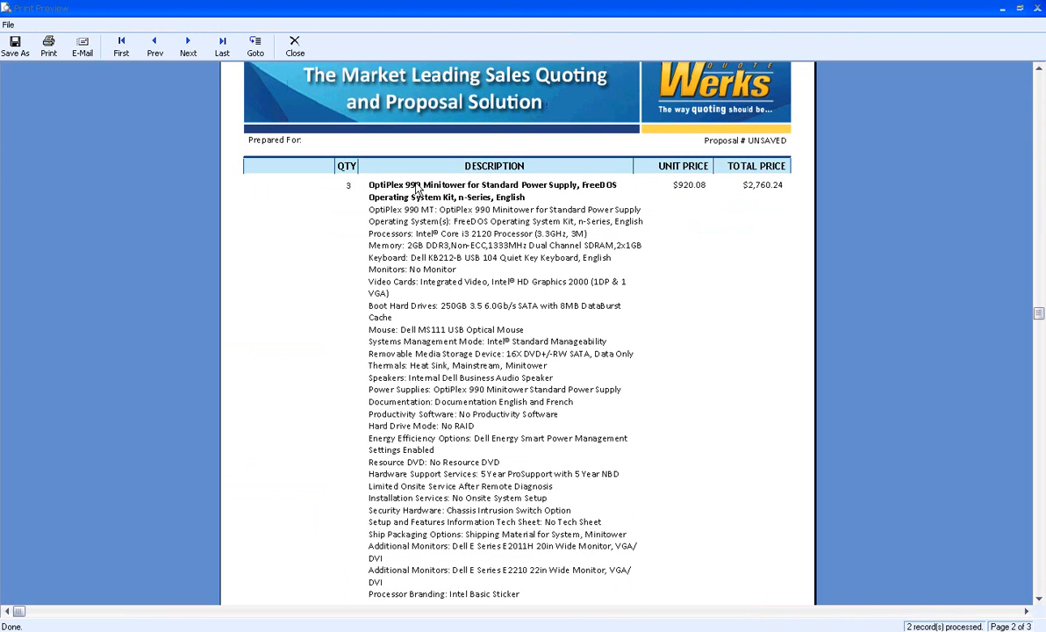